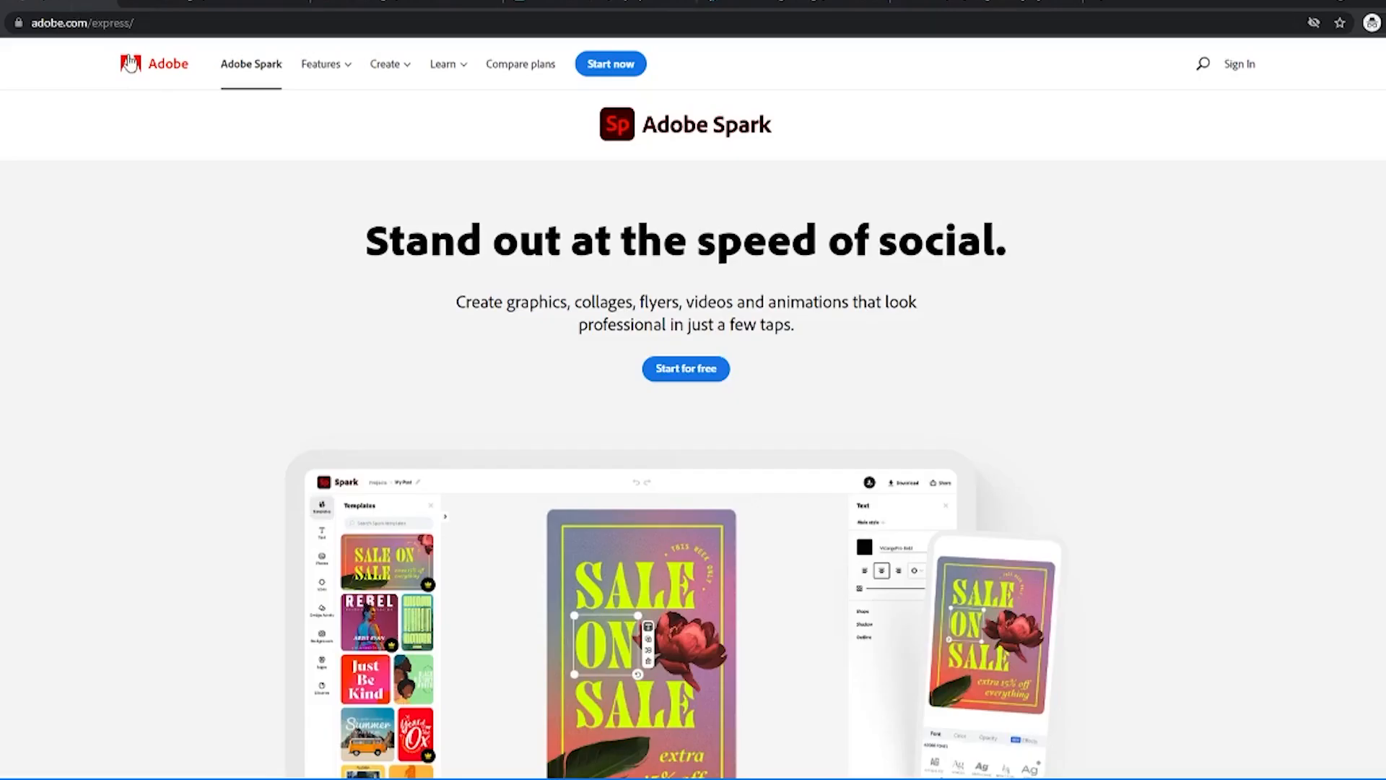
{"action": "mouse_move", "coordinate": [296, 60]}
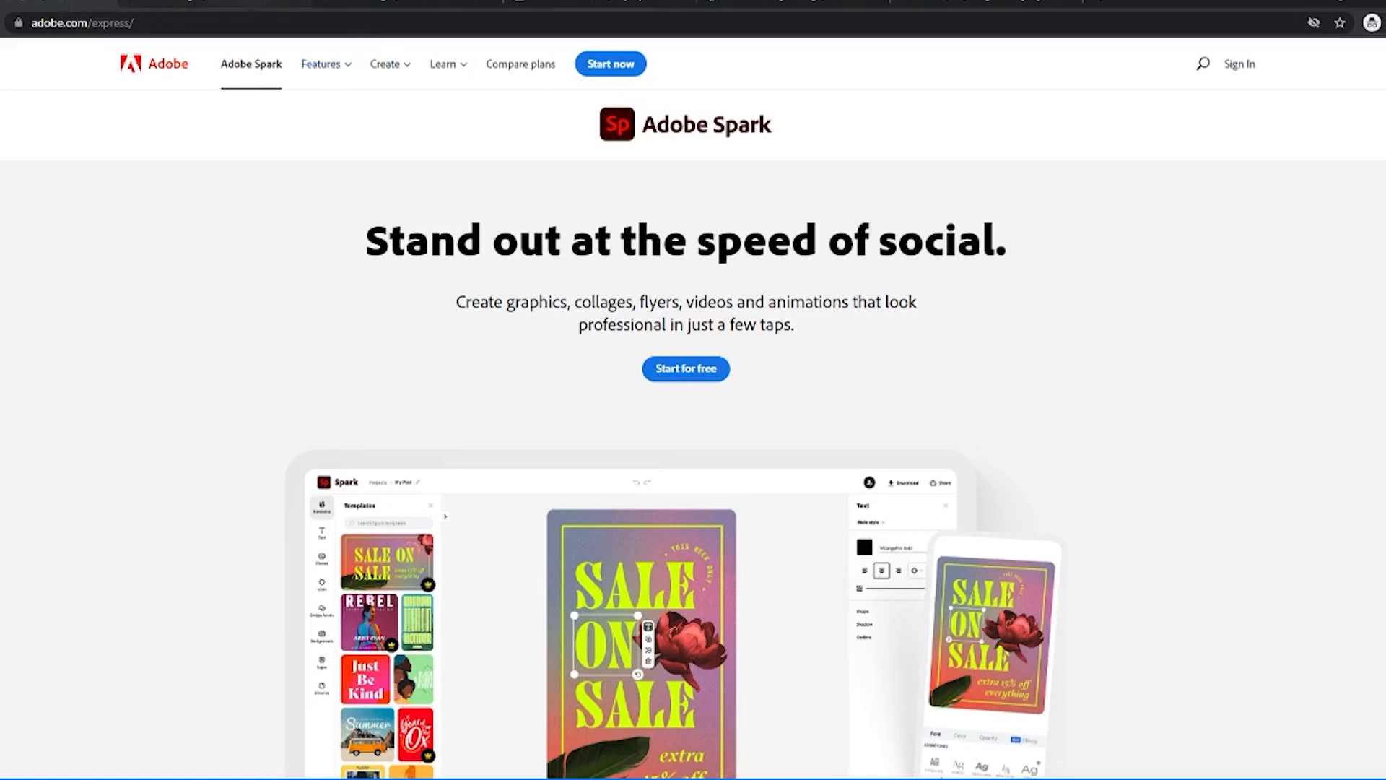
Enter Adobe Spark from the Adobe Express landing page with 'Start for free'.
{"action": "left_click", "coordinate": [686, 369]}
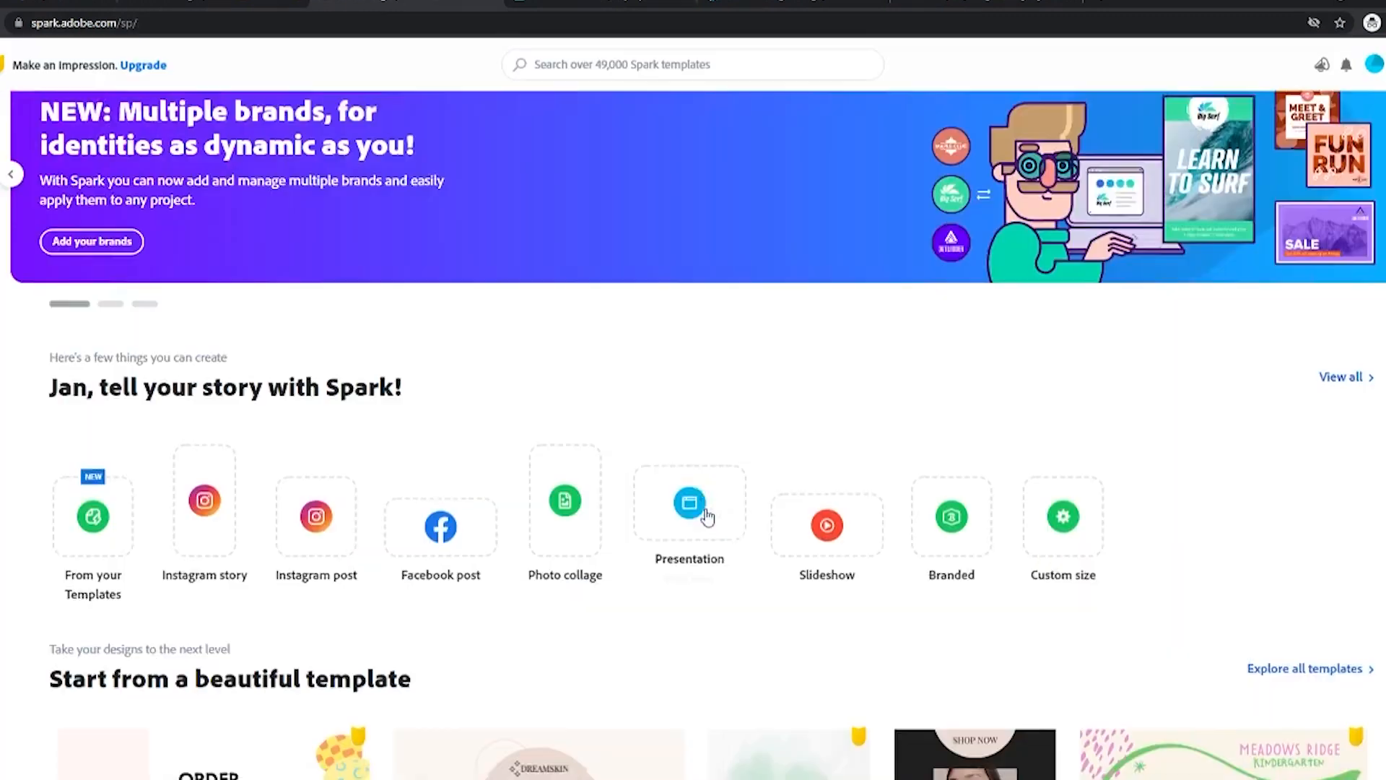
{"action": "scroll", "scroll_direction": "down", "scroll_amount": 3}
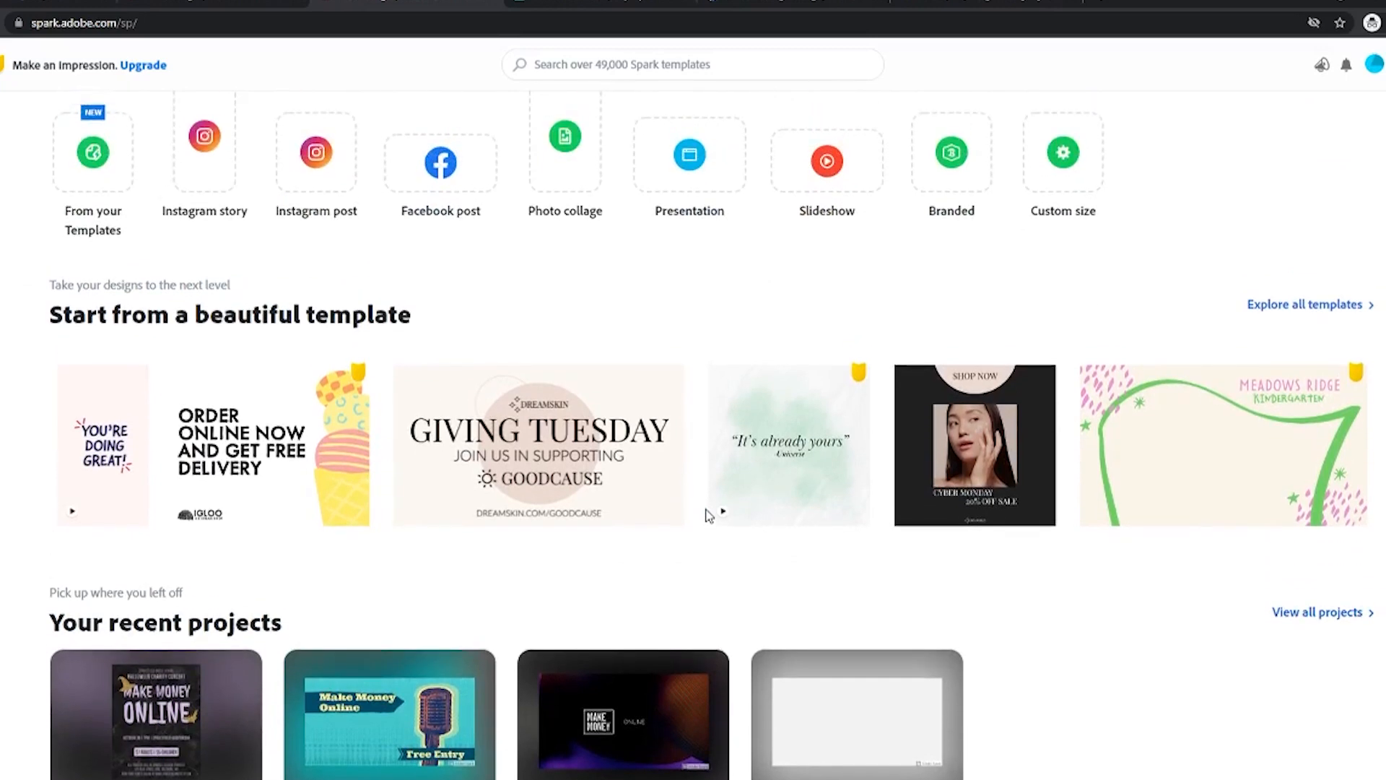
{"action": "scroll", "scroll_direction": "down", "scroll_amount": 3}
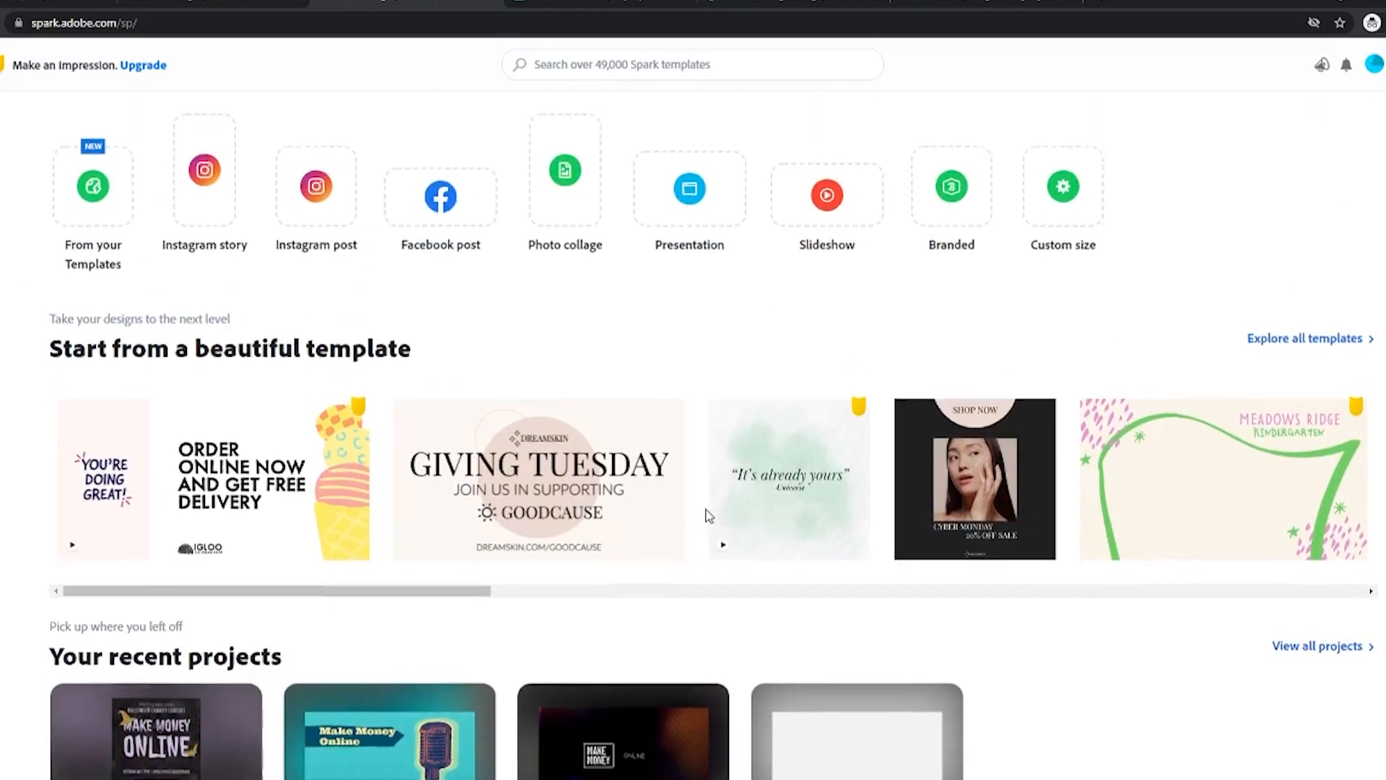
{"action": "scroll", "scroll_direction": "down", "scroll_amount": 3}
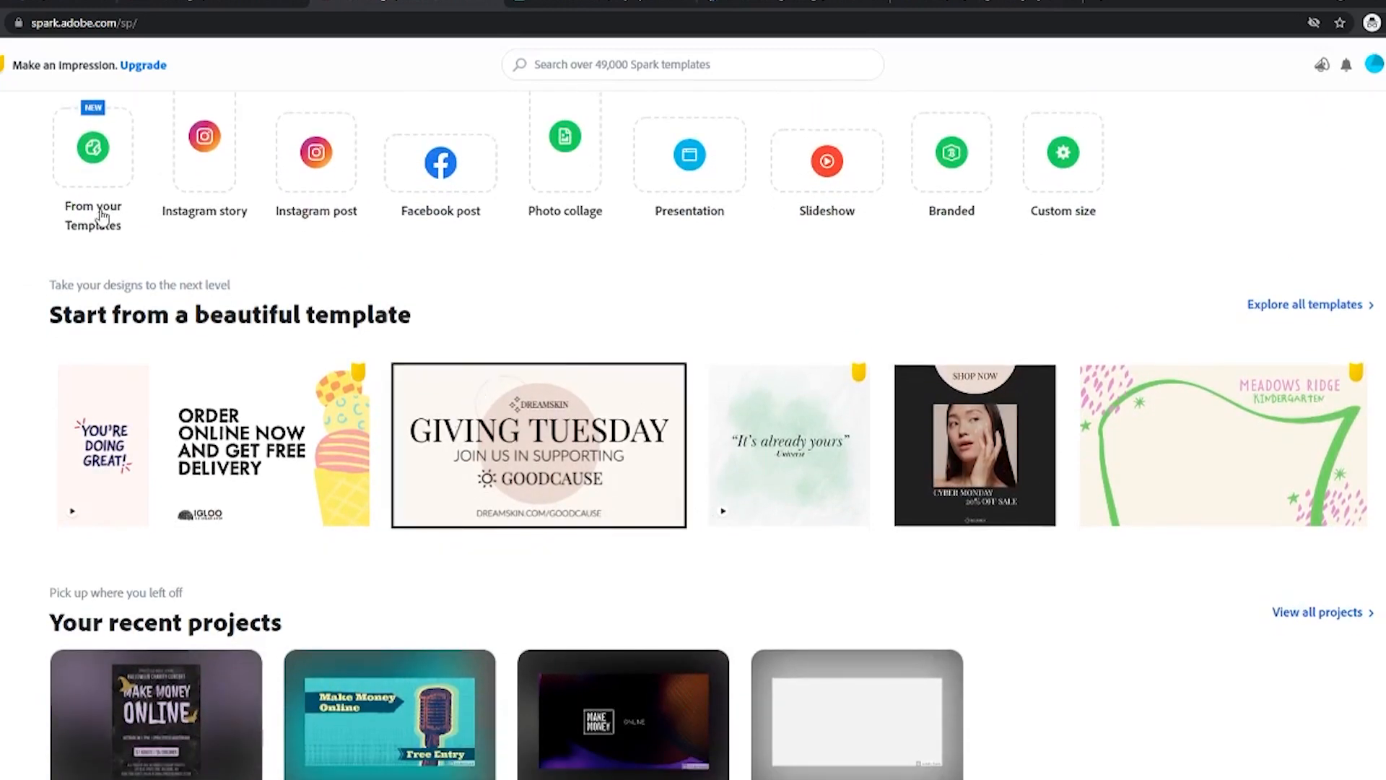
{"action": "scroll", "scroll_direction": "down", "scroll_amount": 3}
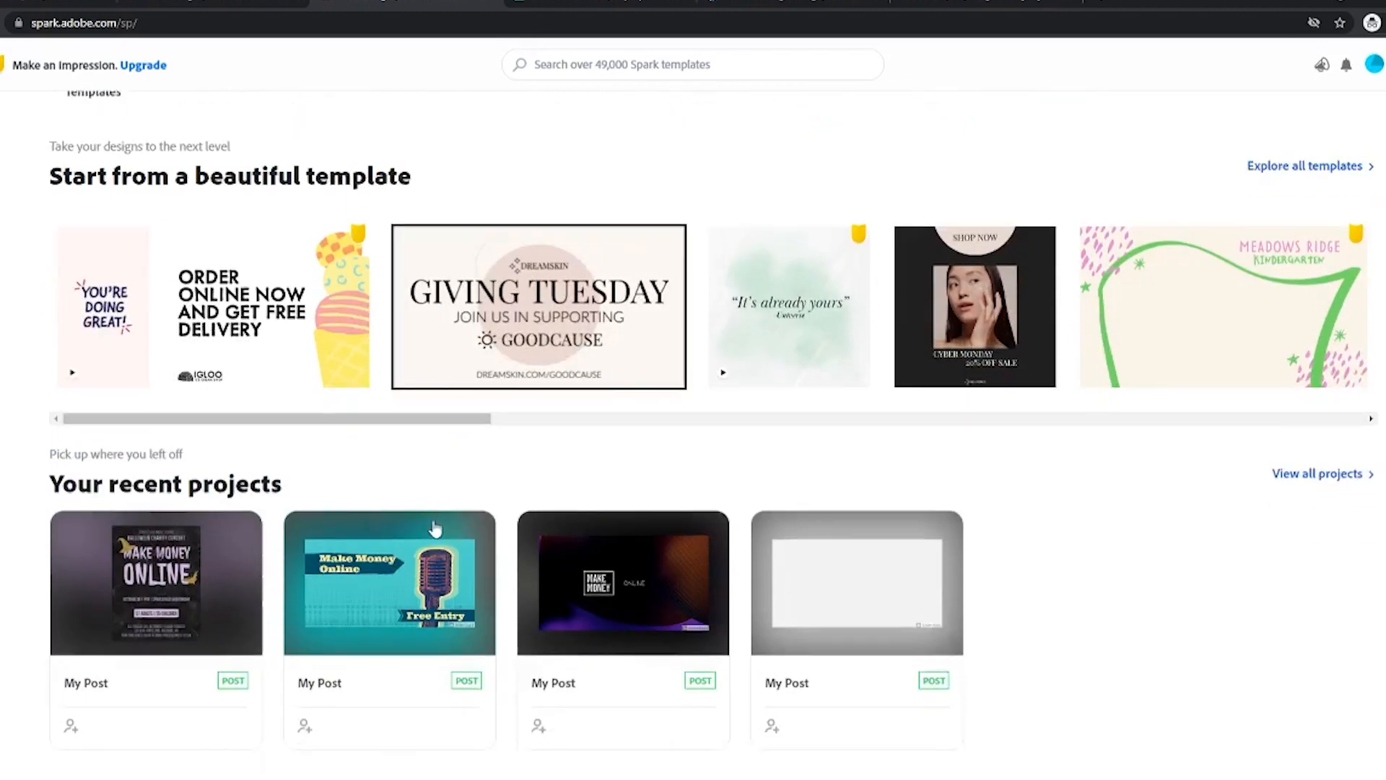
{"action": "scroll", "scroll_direction": "down", "scroll_amount": 3}
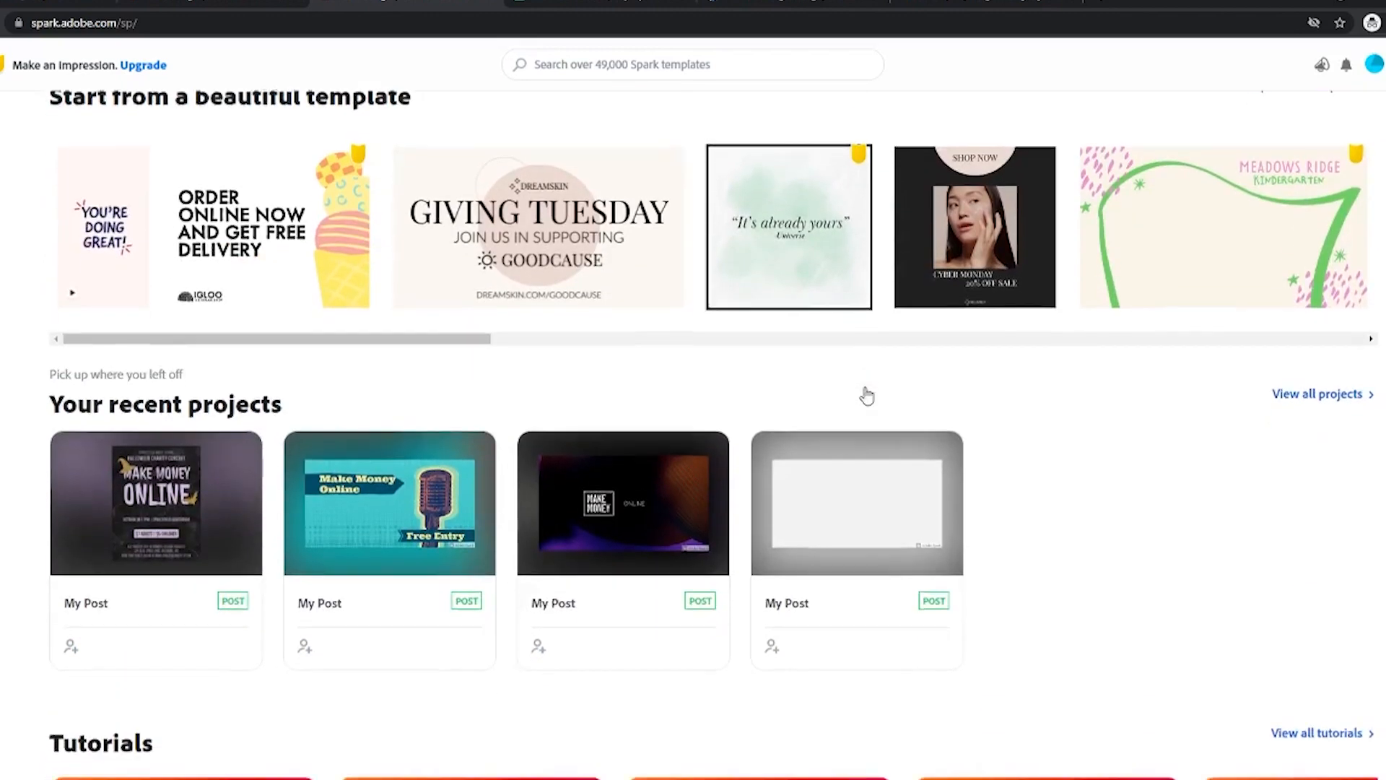
{"action": "scroll", "scroll_direction": "down", "scroll_amount": 3}
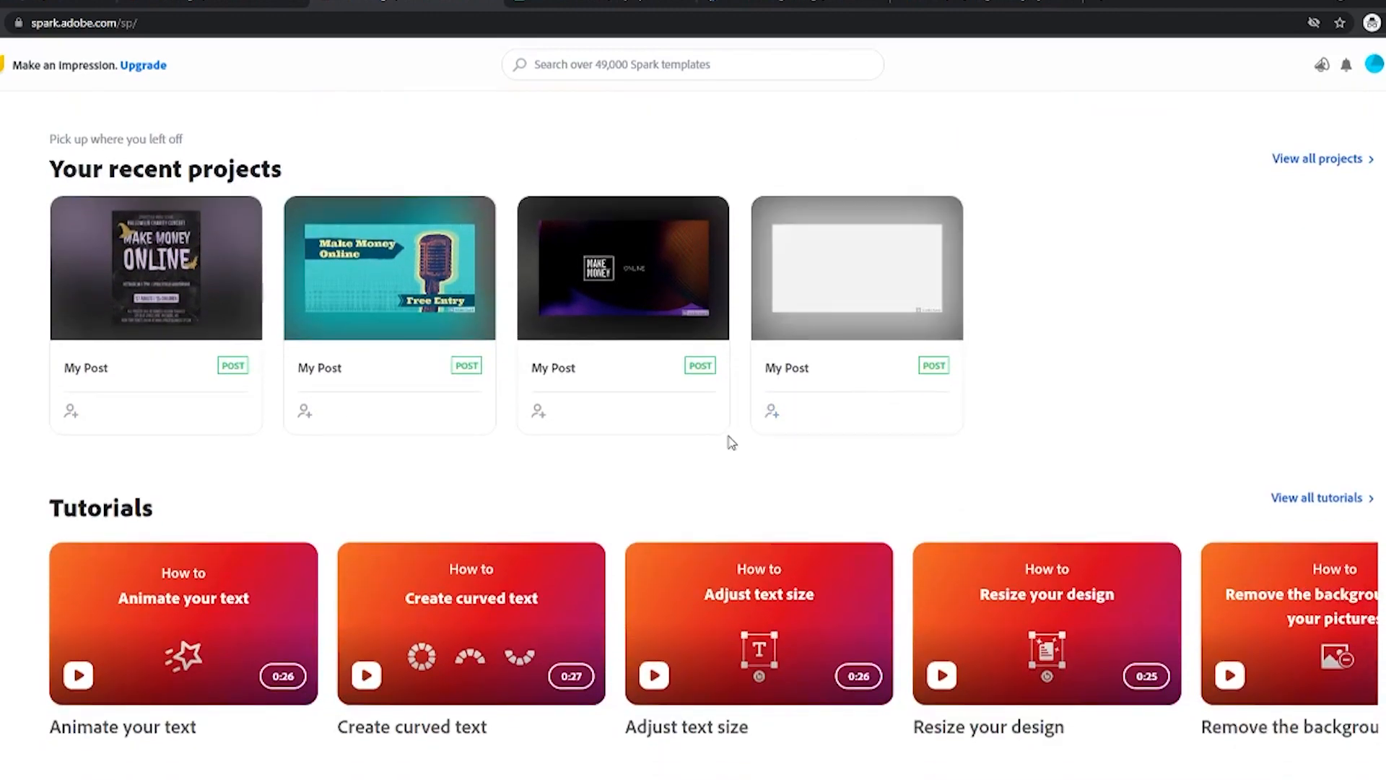
{"action": "mouse_move", "coordinate": [183, 621]}
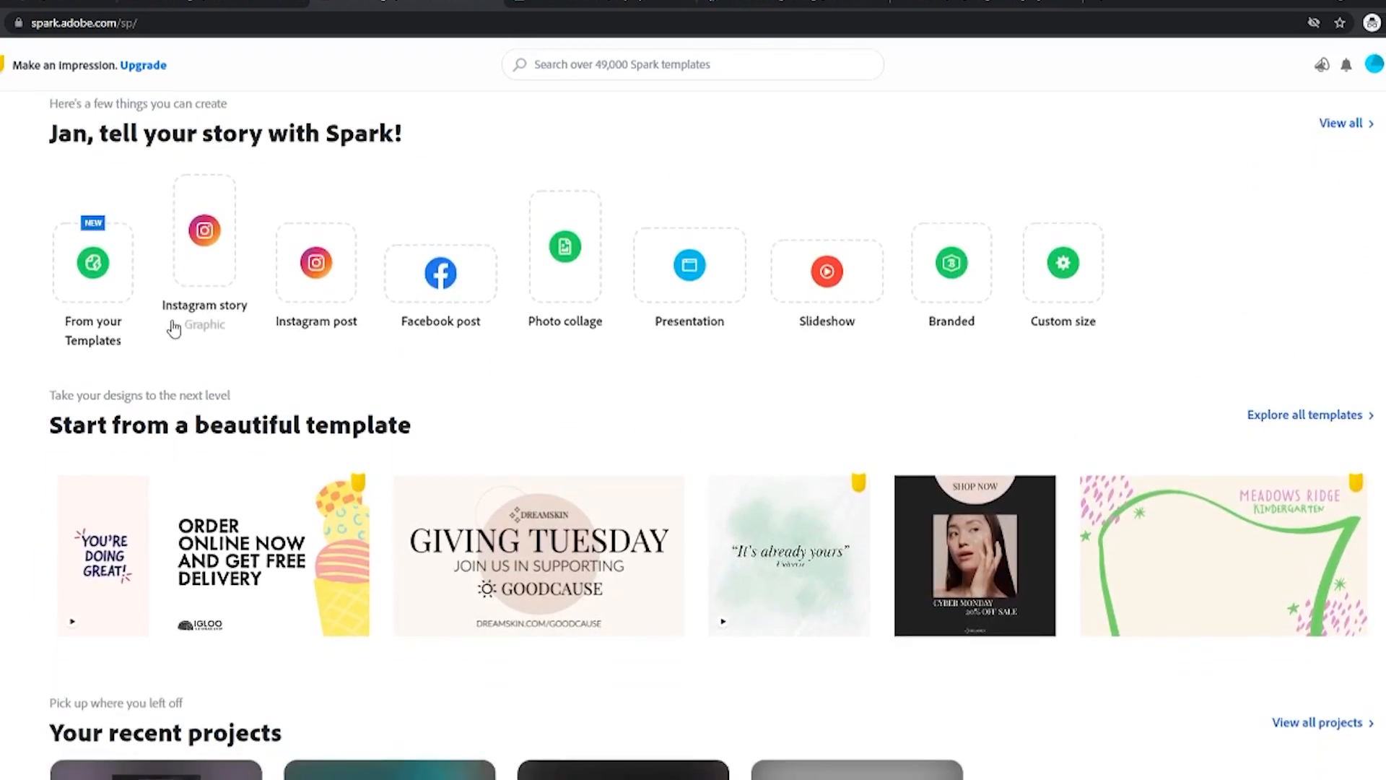
{"action": "scroll", "scroll_direction": "down", "scroll_amount": 3}
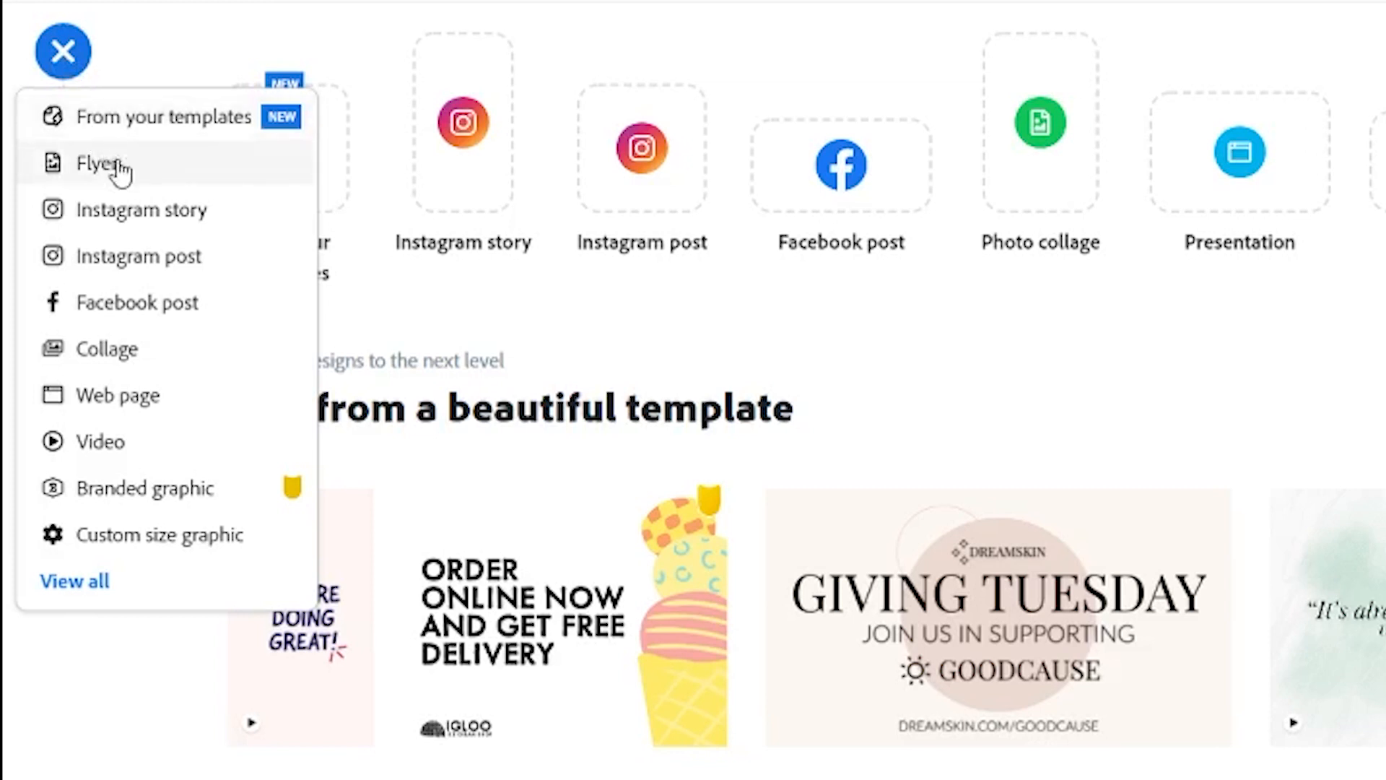
{"action": "mouse_move", "coordinate": [139, 256]}
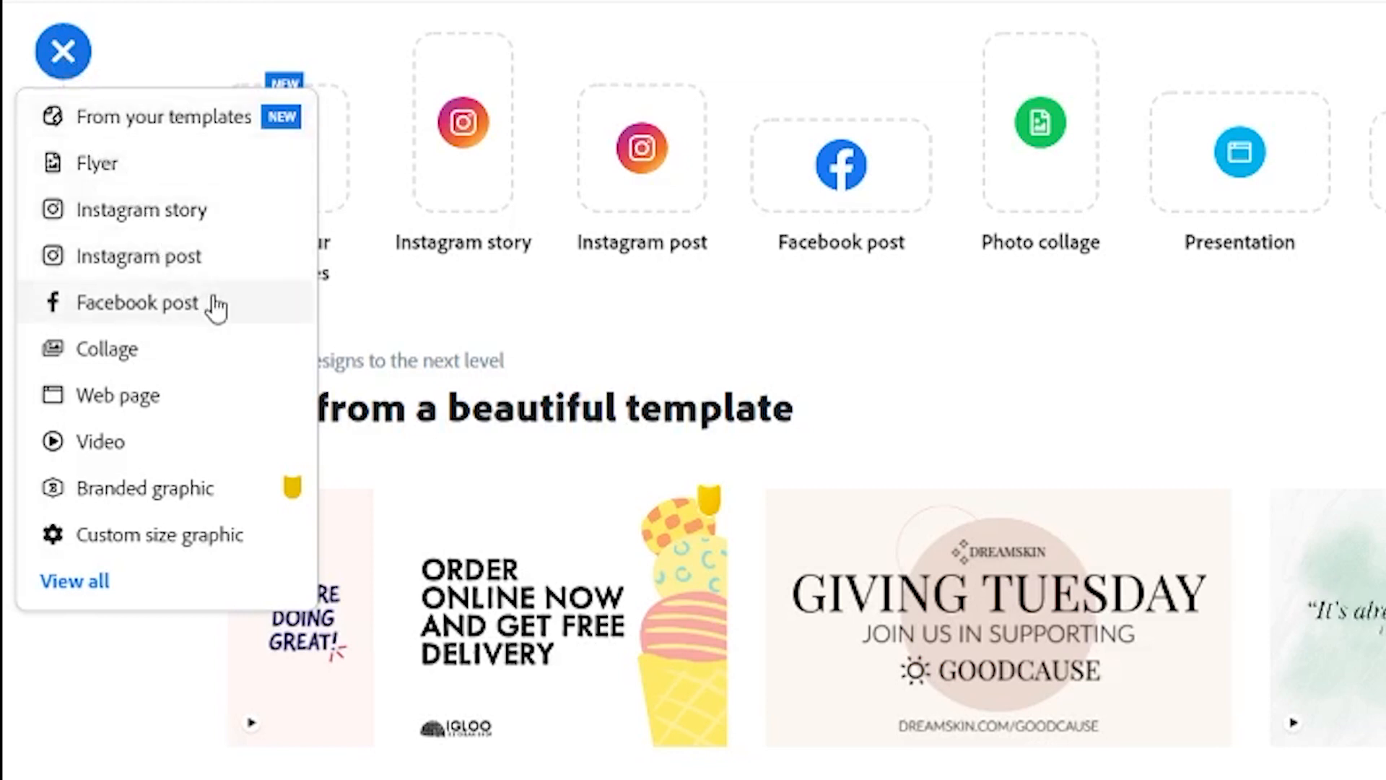
{"action": "mouse_move", "coordinate": [212, 350]}
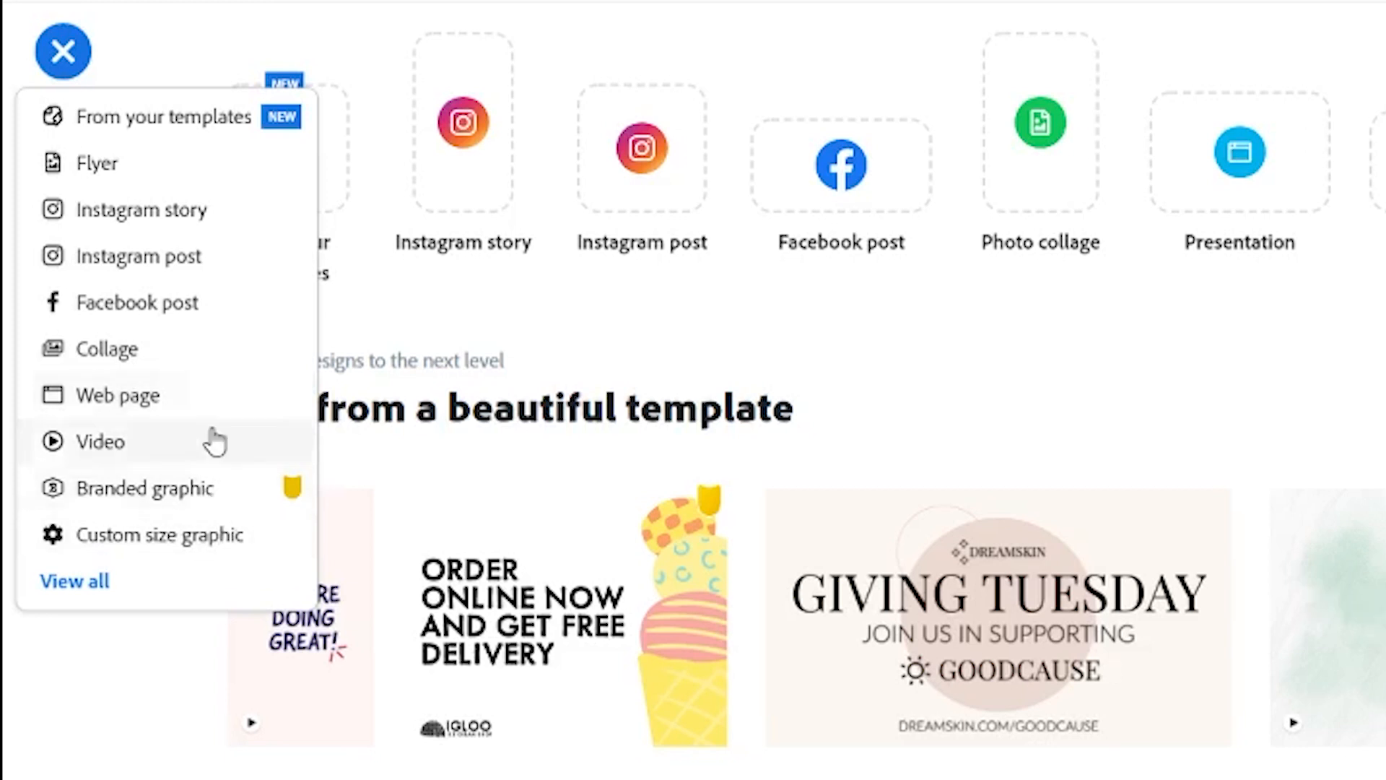
{"action": "mouse_move", "coordinate": [193, 303]}
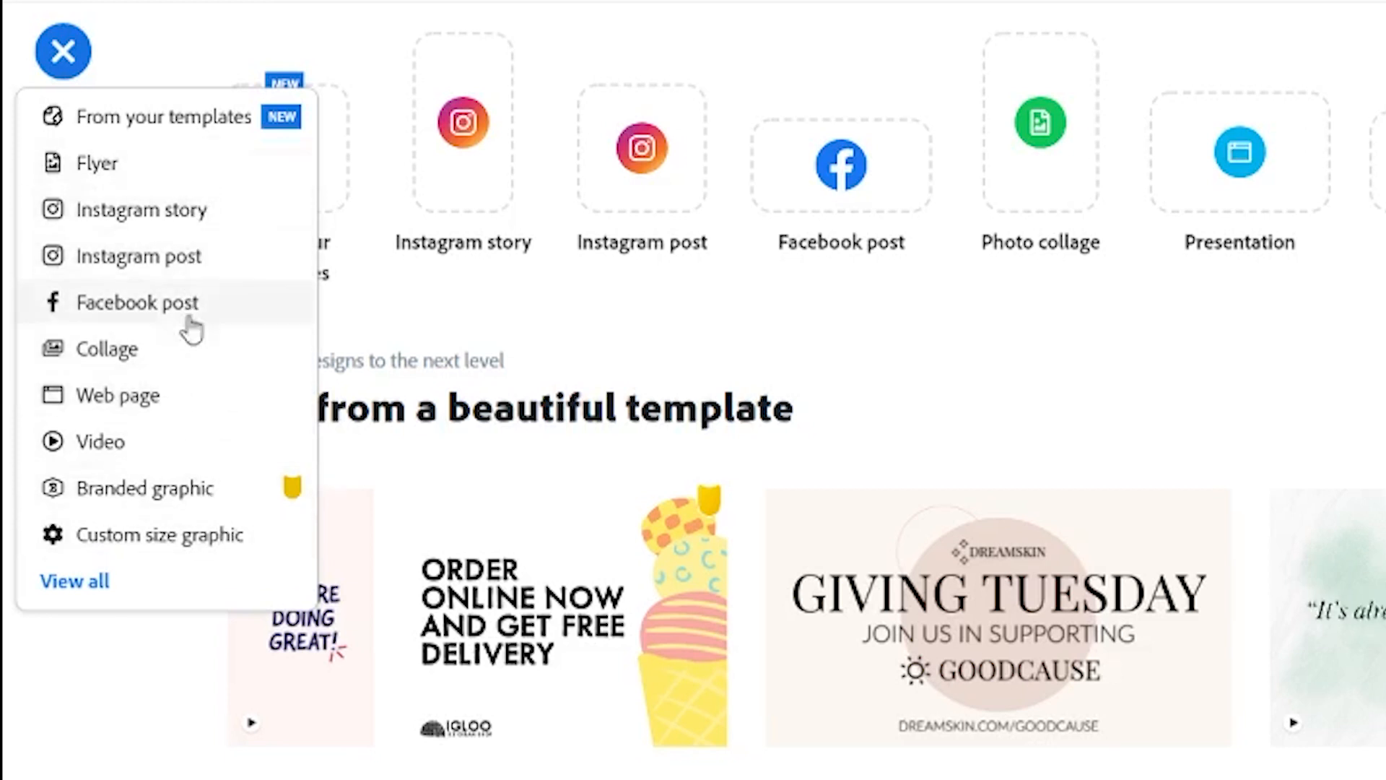
{"action": "mouse_move", "coordinate": [194, 115]}
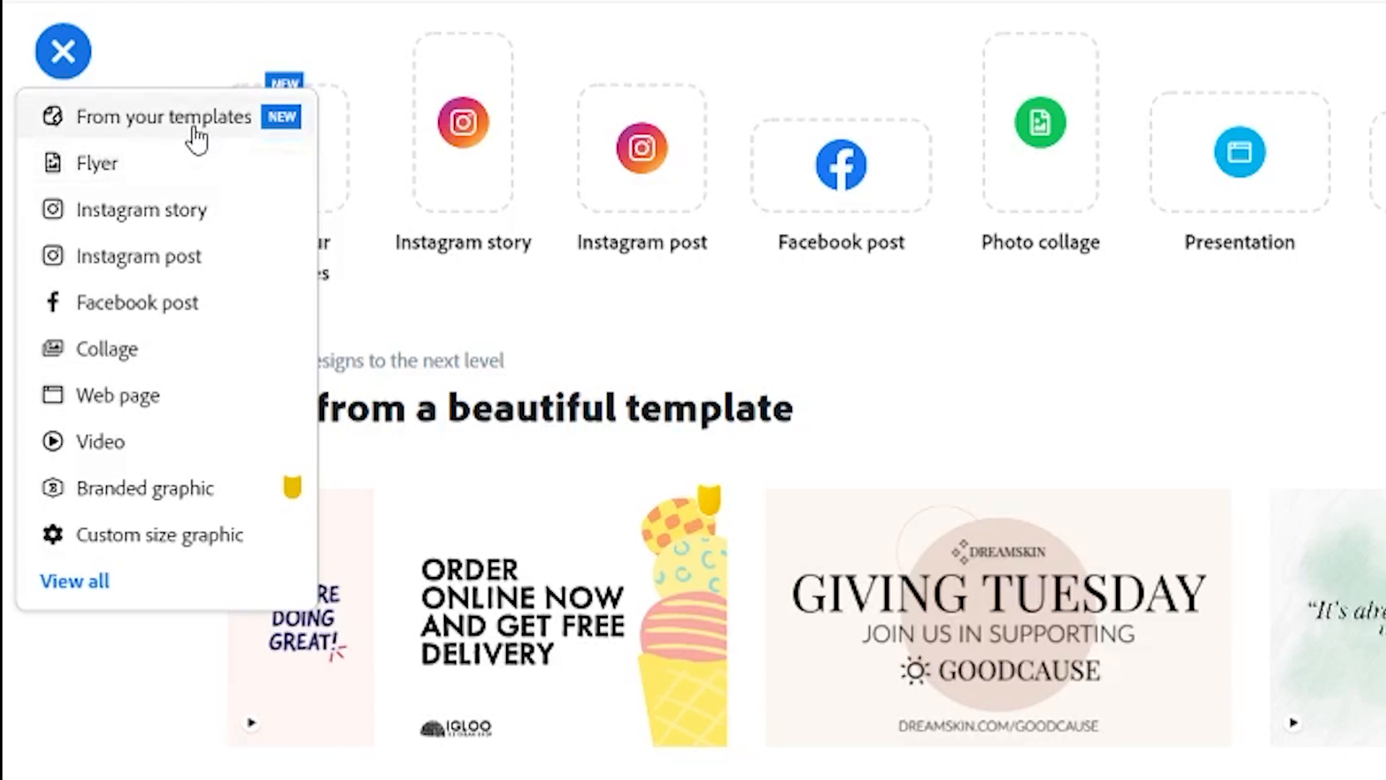
{"action": "mouse_move", "coordinate": [188, 174]}
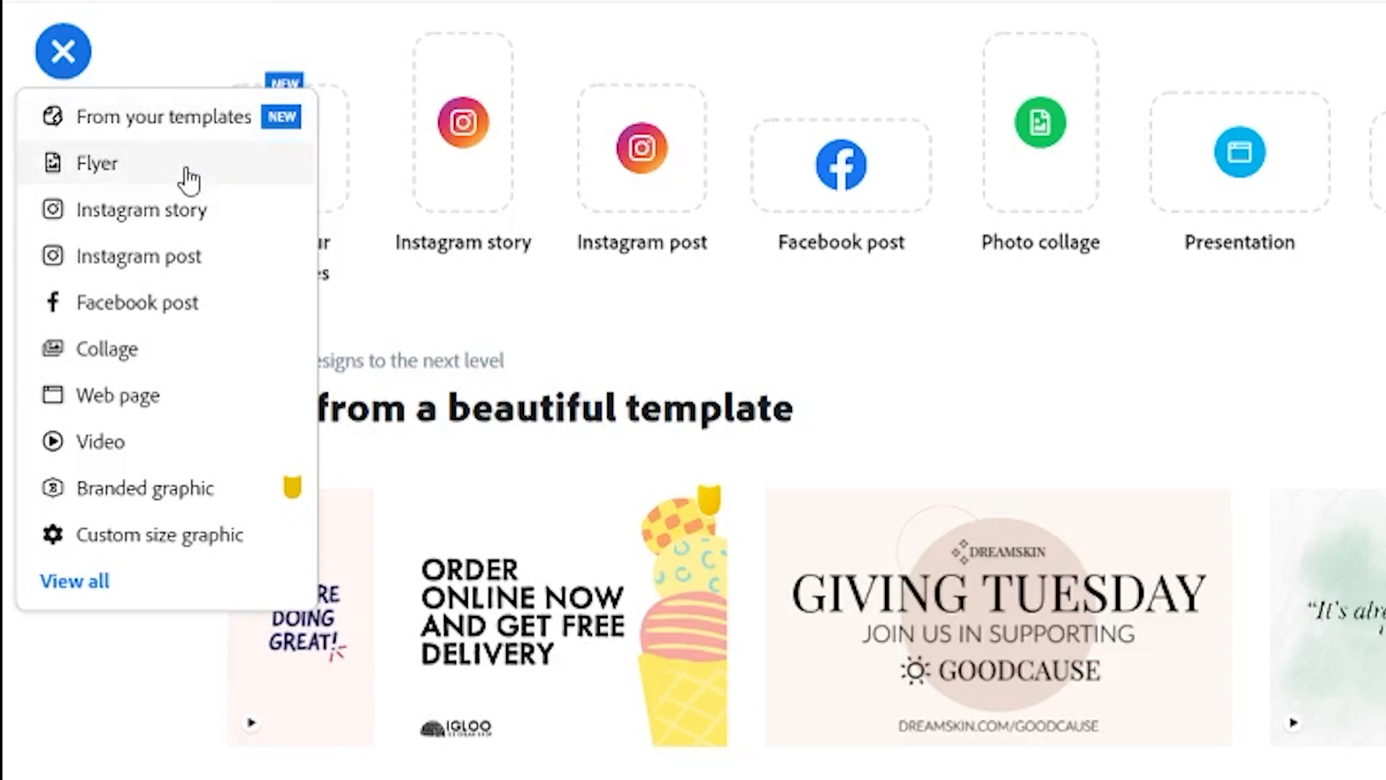
{"action": "mouse_move", "coordinate": [174, 226]}
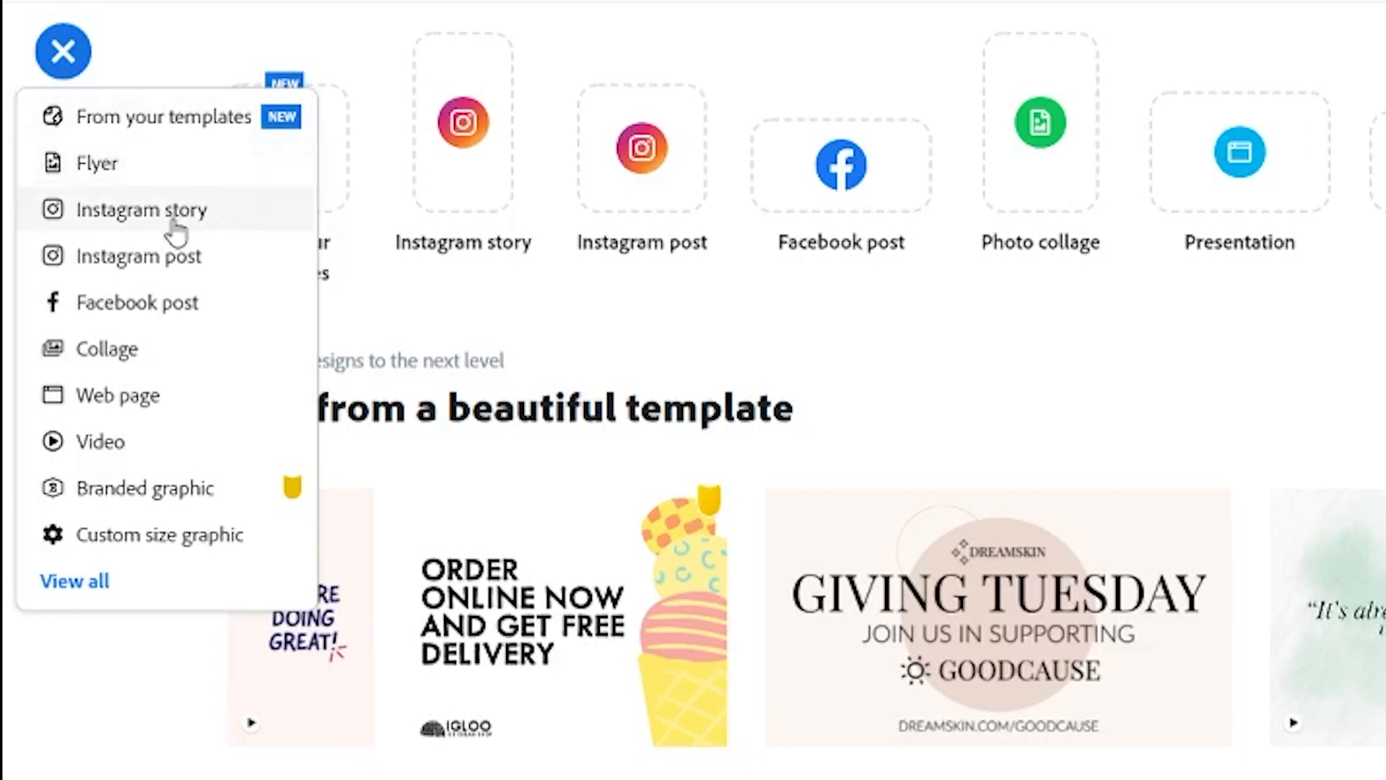
{"action": "mouse_move", "coordinate": [177, 269]}
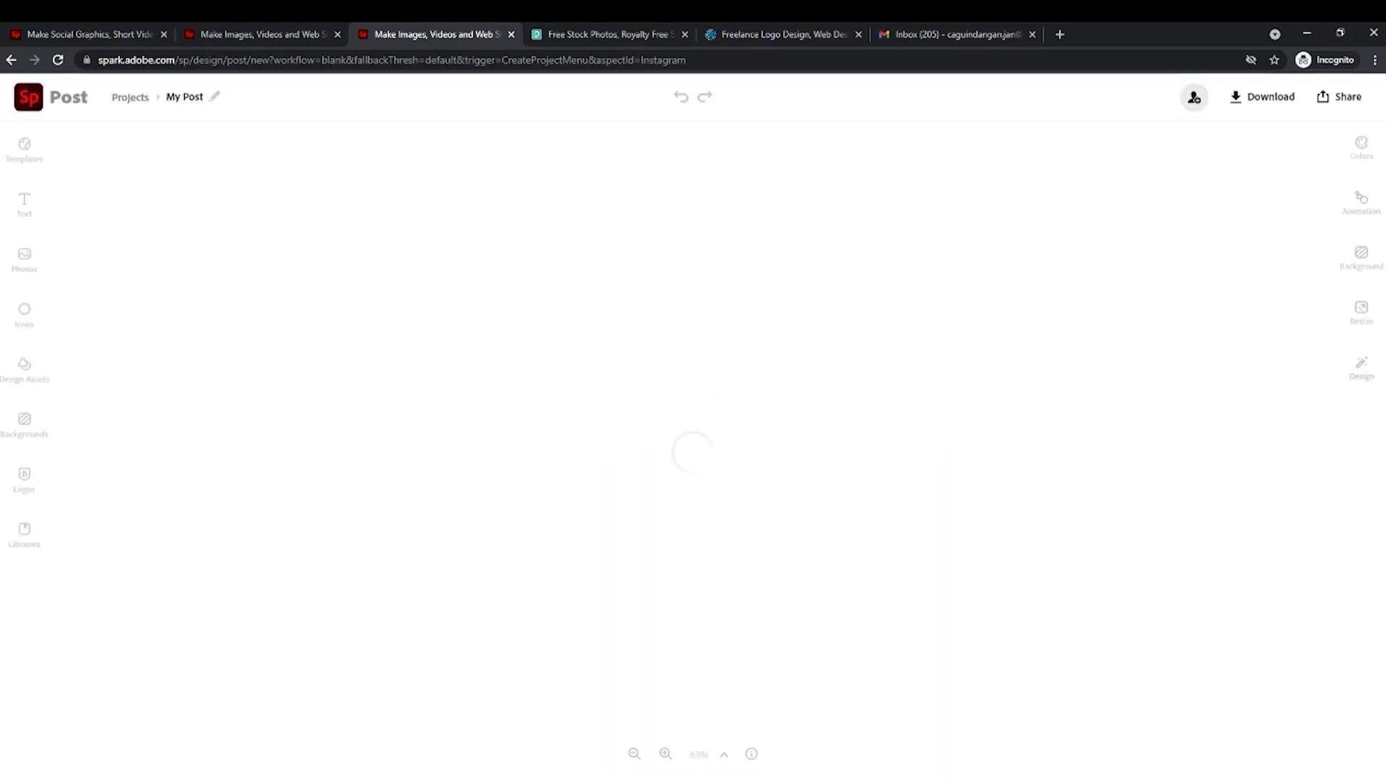
Dismiss the libraries promo banner and create the post from the Benefits of Meditation template.
{"action": "left_click", "coordinate": [24, 149]}
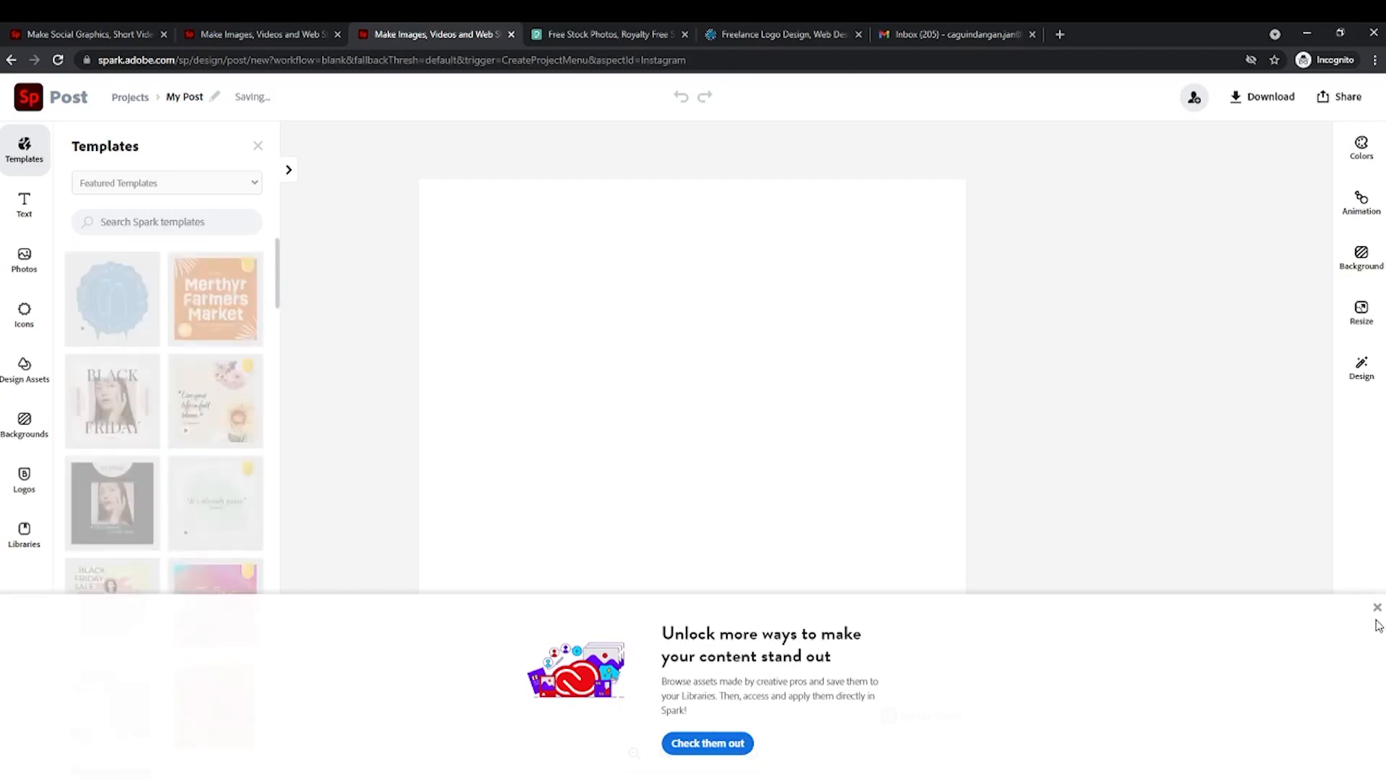
{"action": "left_click", "coordinate": [1375, 608]}
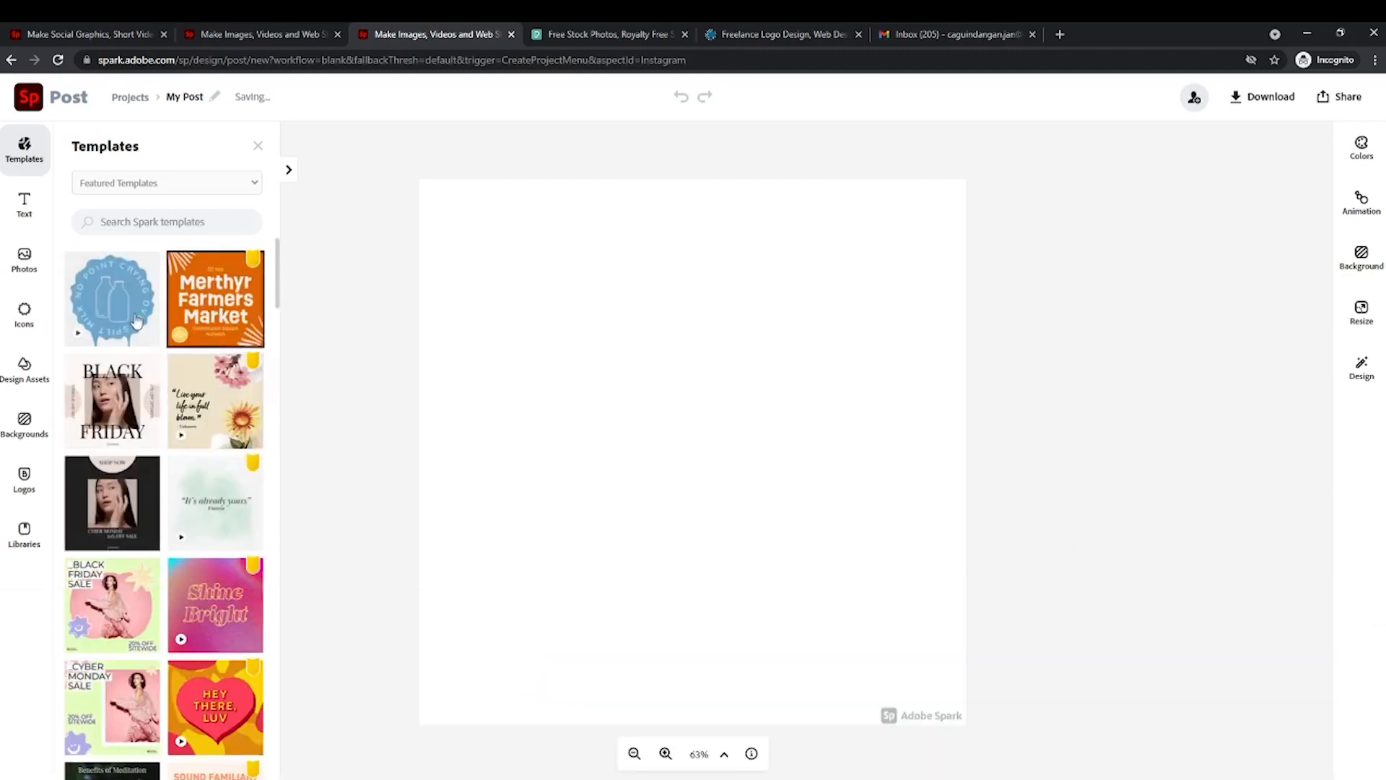
{"action": "scroll", "scroll_direction": "down", "scroll_amount": 3}
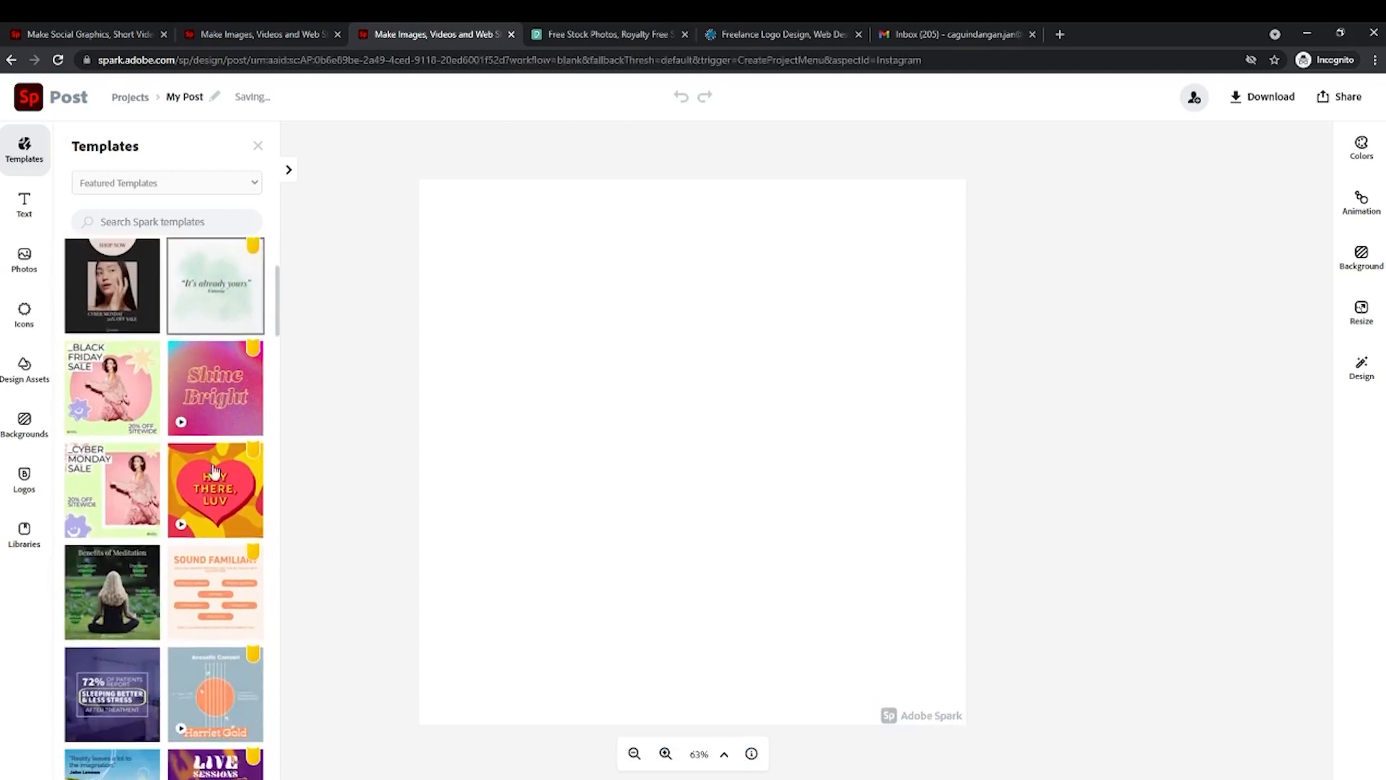
{"action": "left_click", "coordinate": [111, 591]}
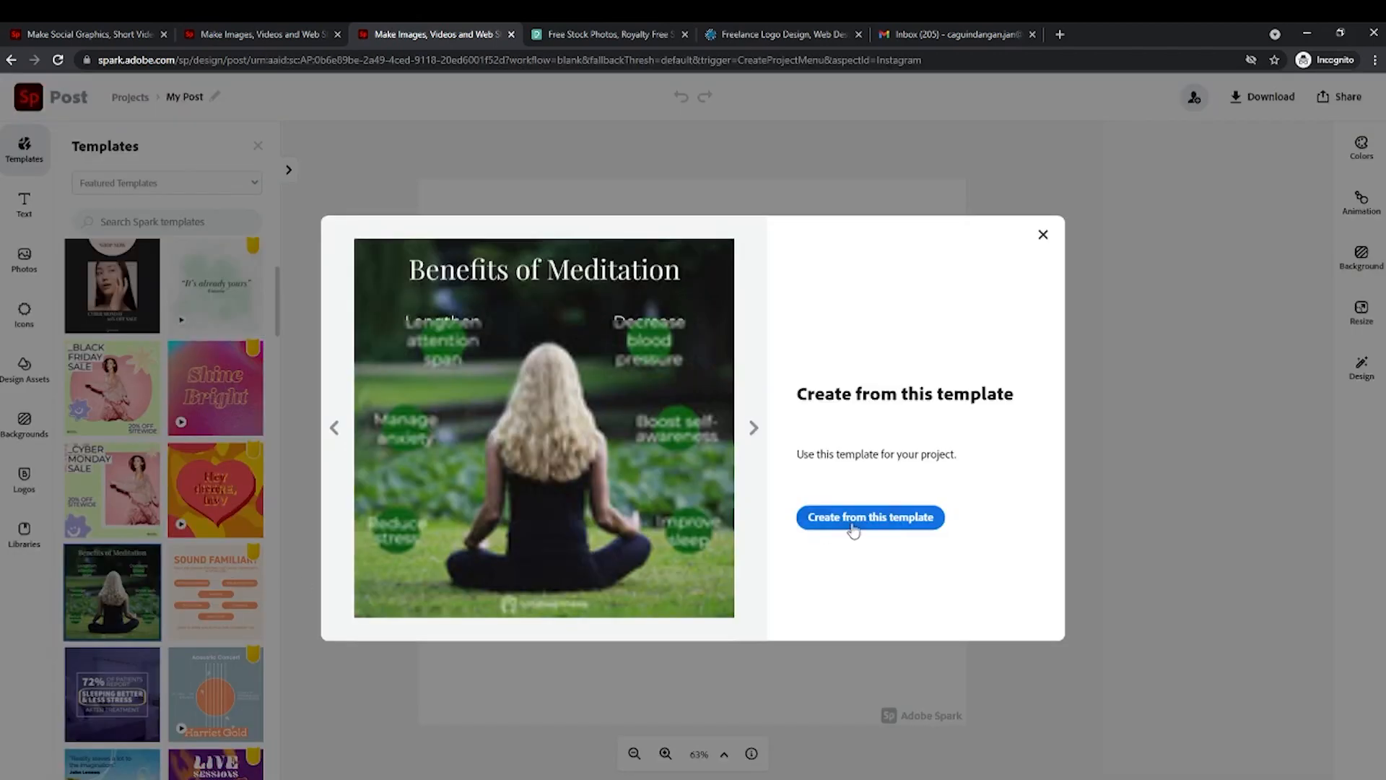
{"action": "left_click", "coordinate": [869, 517]}
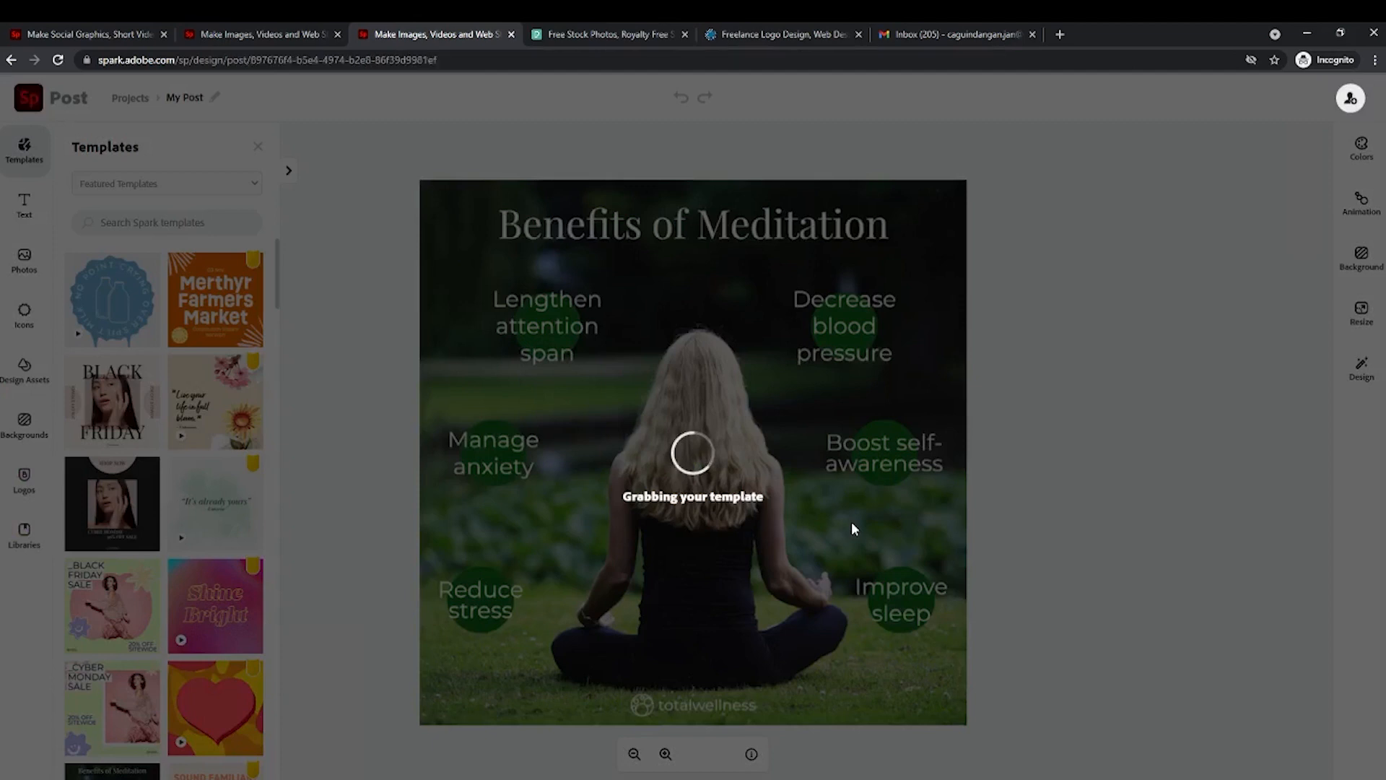
{"action": "mouse_move", "coordinate": [762, 451]}
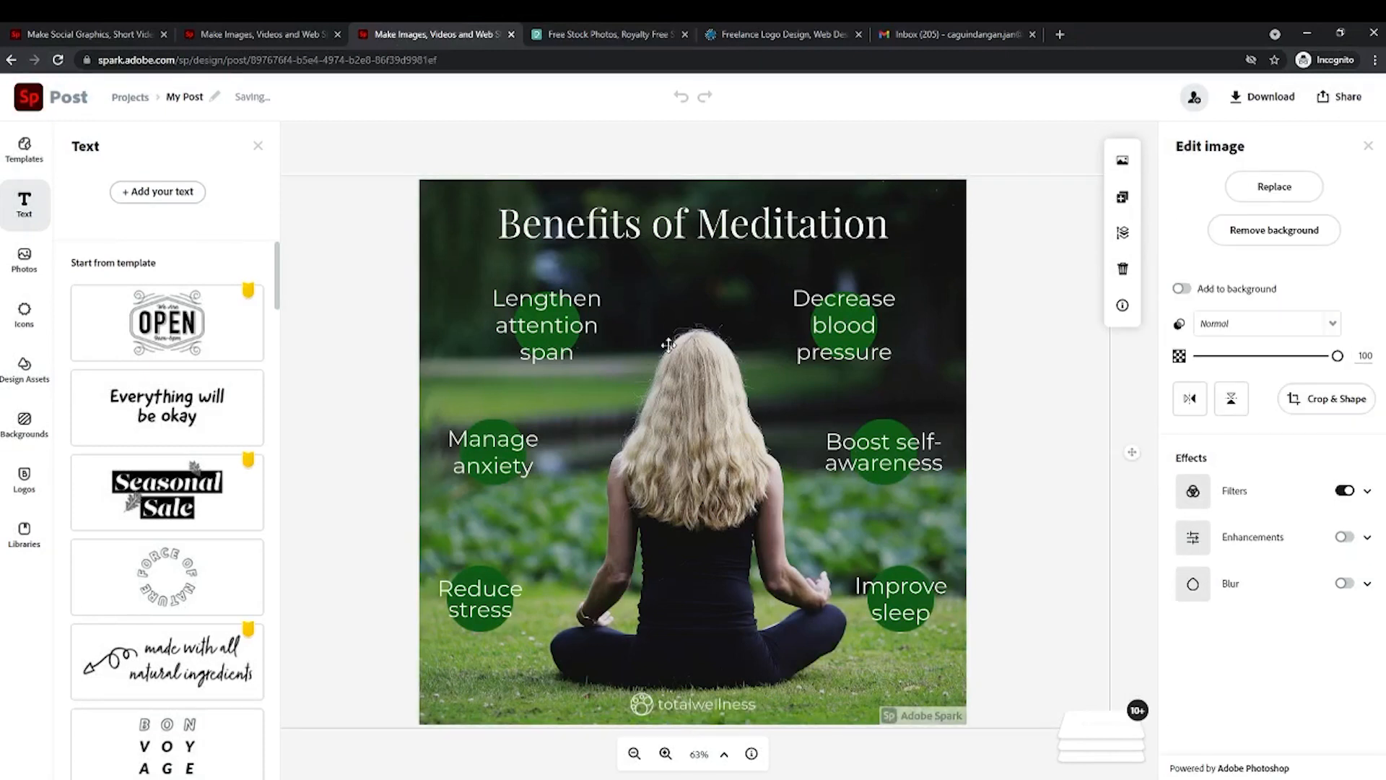
Replace the headline with 'welcome to the Next Level Investors' in blue, then switch to Pexels.
{"action": "left_click", "coordinate": [693, 223]}
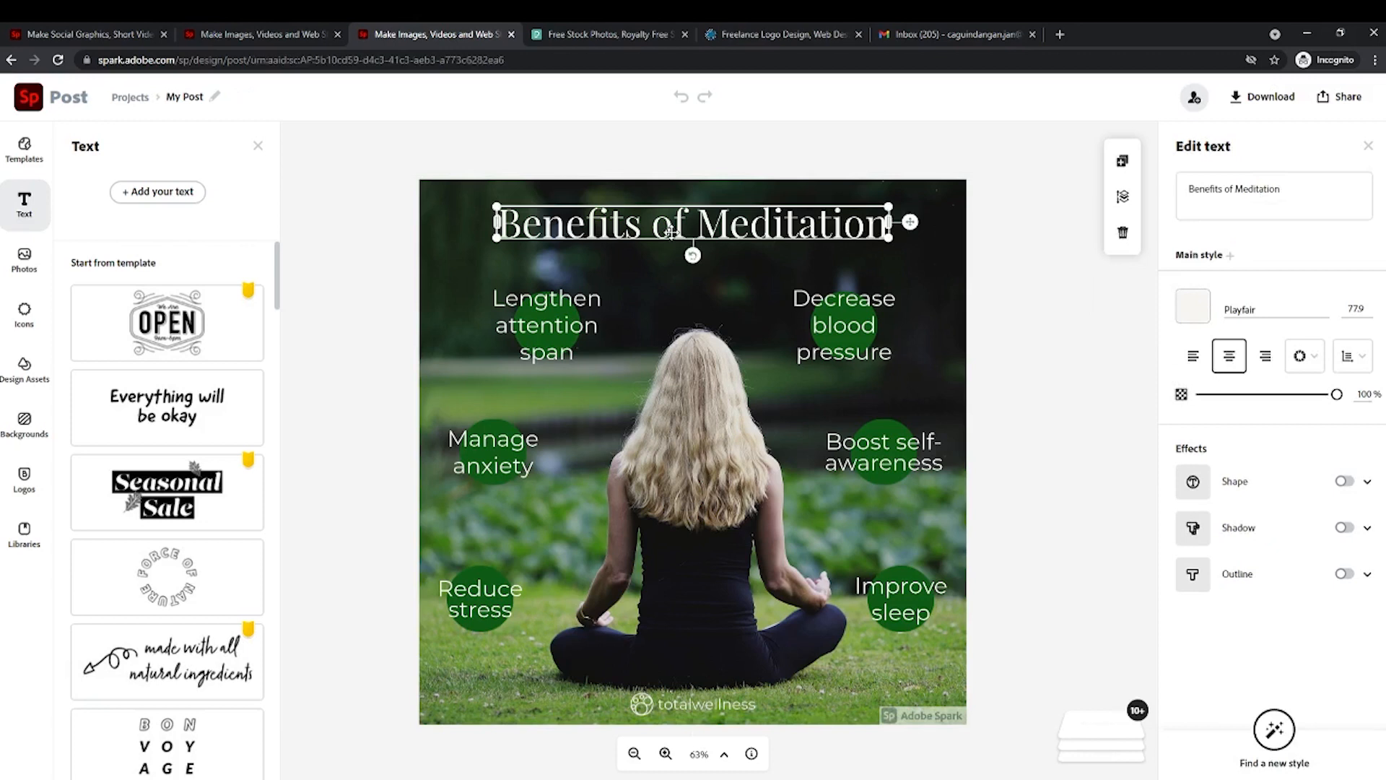
{"action": "left_click", "coordinate": [1273, 195]}
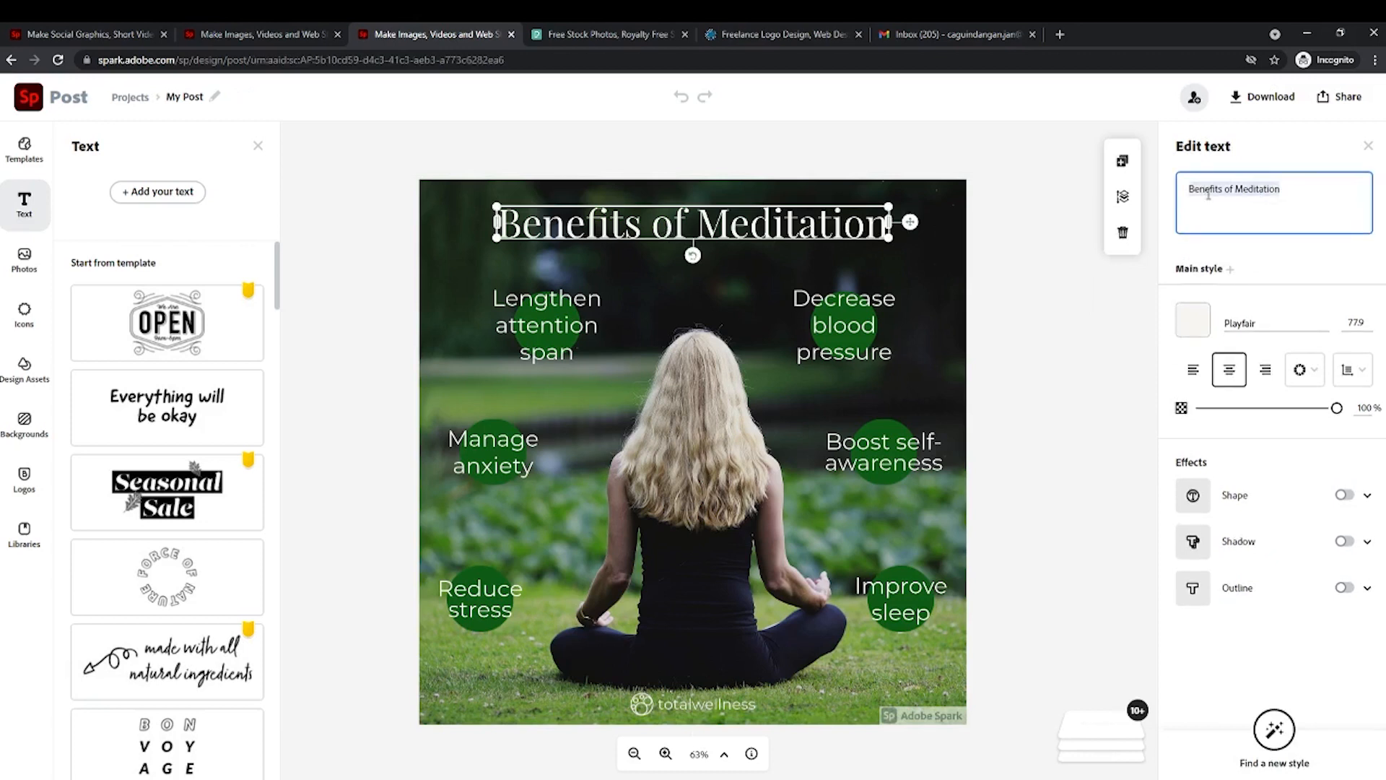
{"action": "type", "text": "welcome to"}
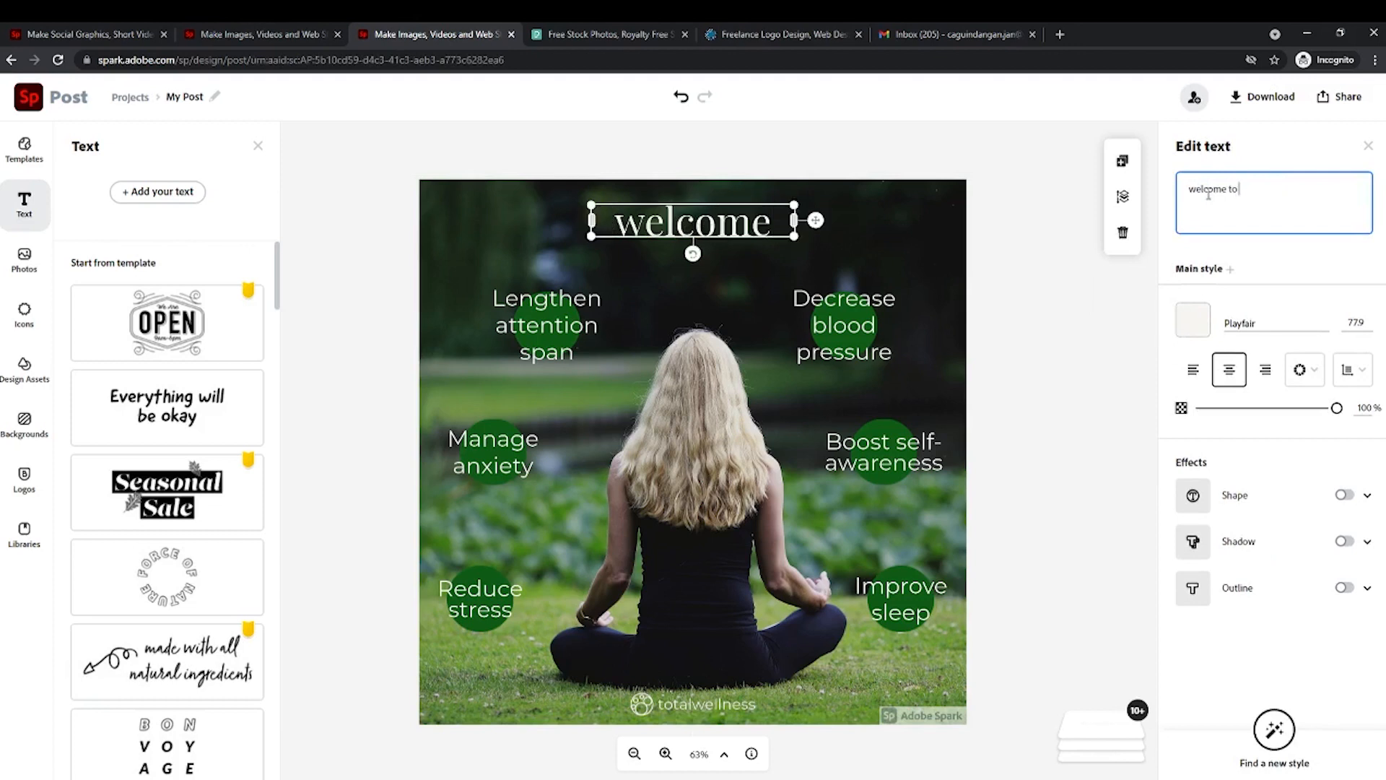
{"action": "type", "text": "the Next Level Investors"}
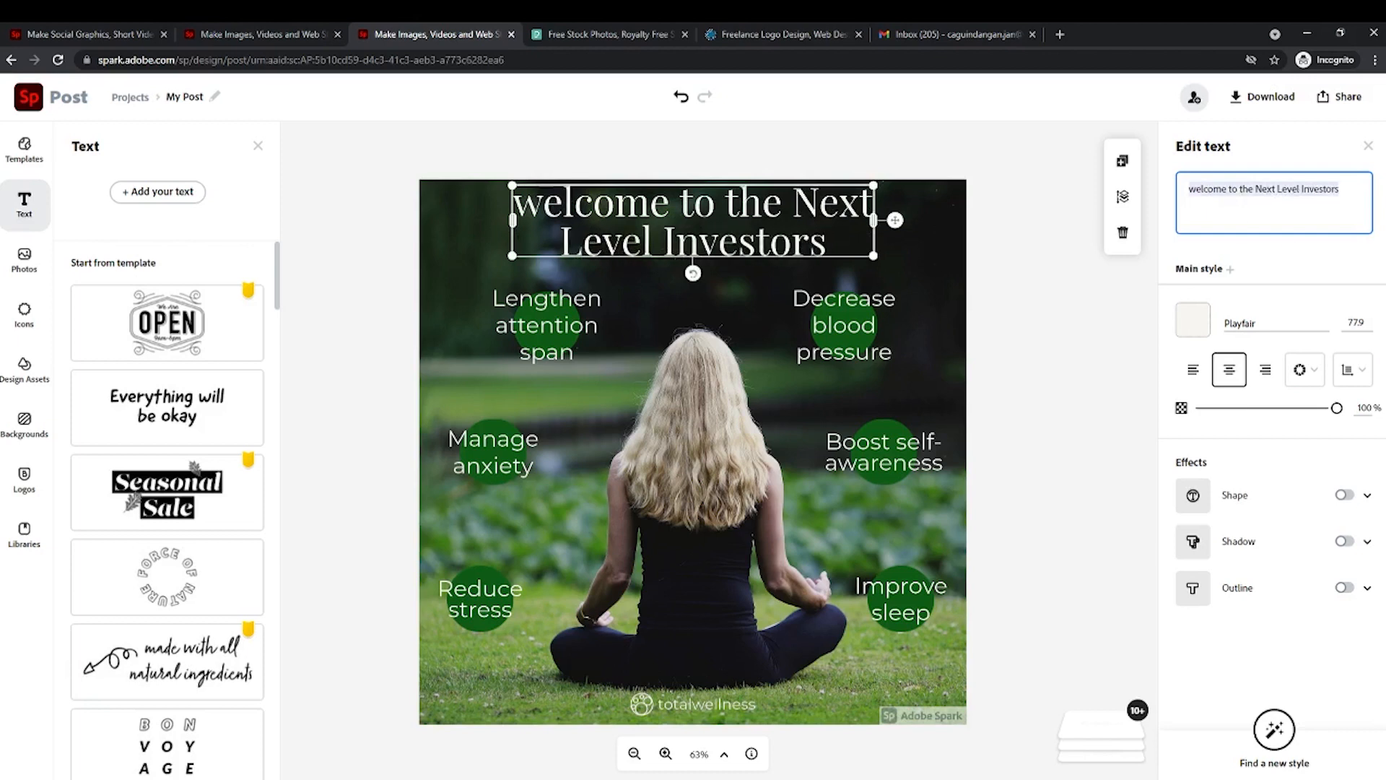
{"action": "left_click", "coordinate": [1192, 324]}
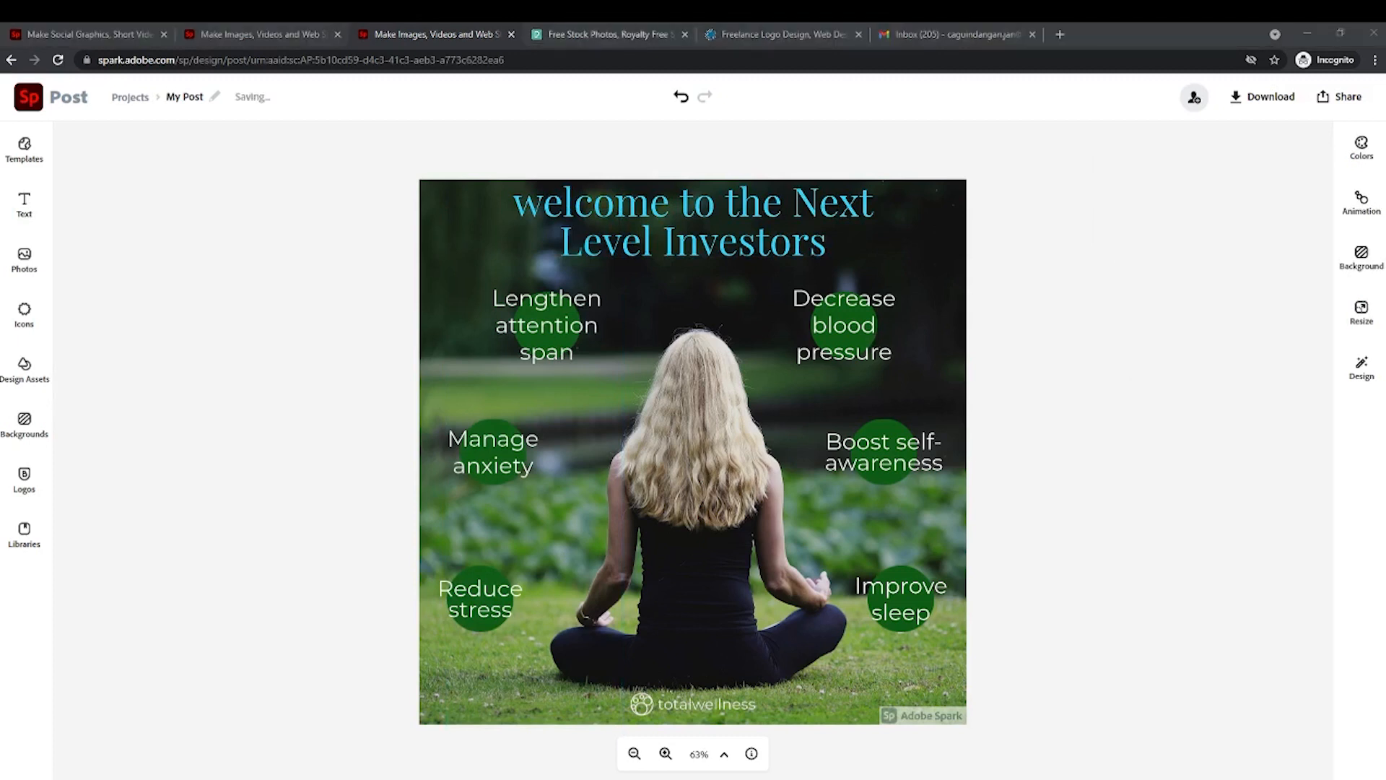
{"action": "left_click", "coordinate": [609, 34]}
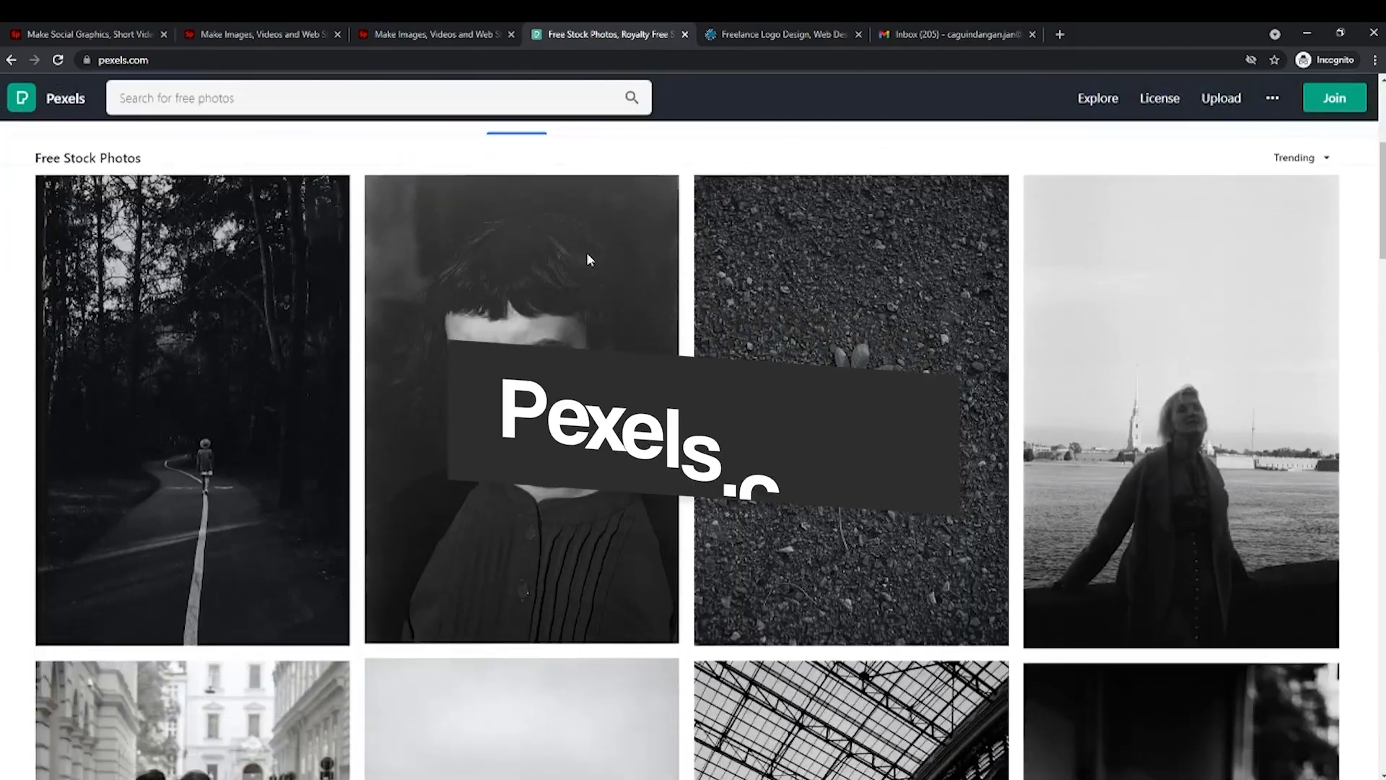
Scroll down the Pexels photo feed, return to the top, and show trending search topics.
{"action": "scroll", "scroll_direction": "down", "scroll_amount": 3}
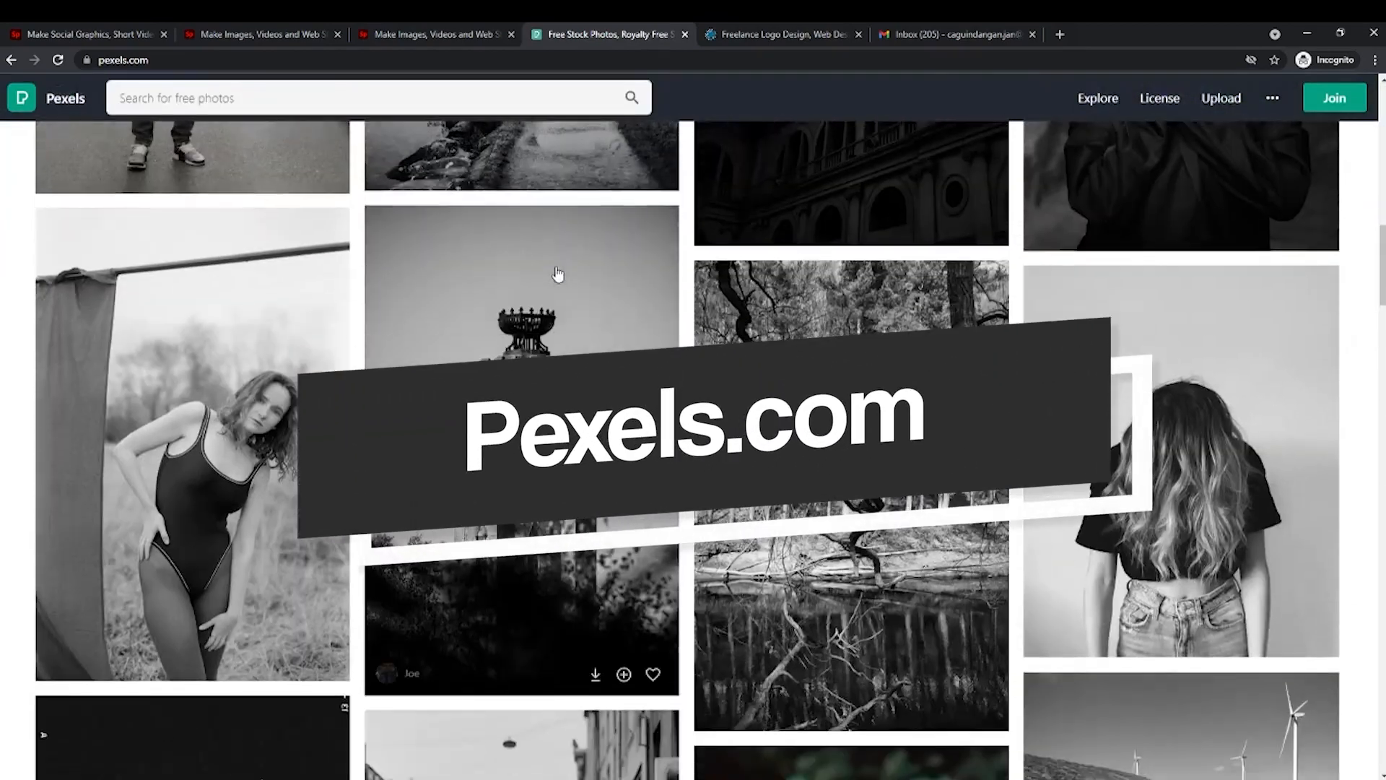
{"action": "scroll", "scroll_direction": "down", "scroll_amount": 3}
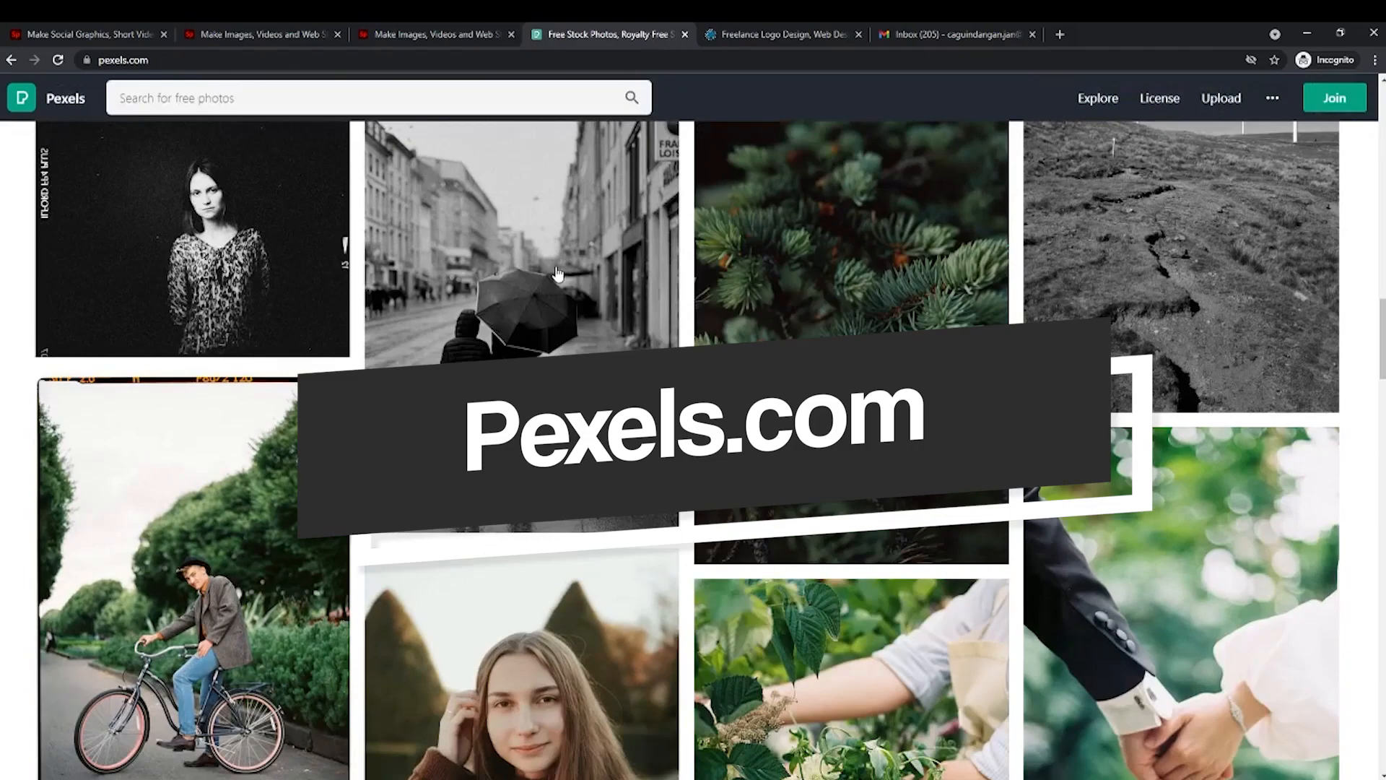
{"action": "scroll", "scroll_direction": "down", "scroll_amount": 3}
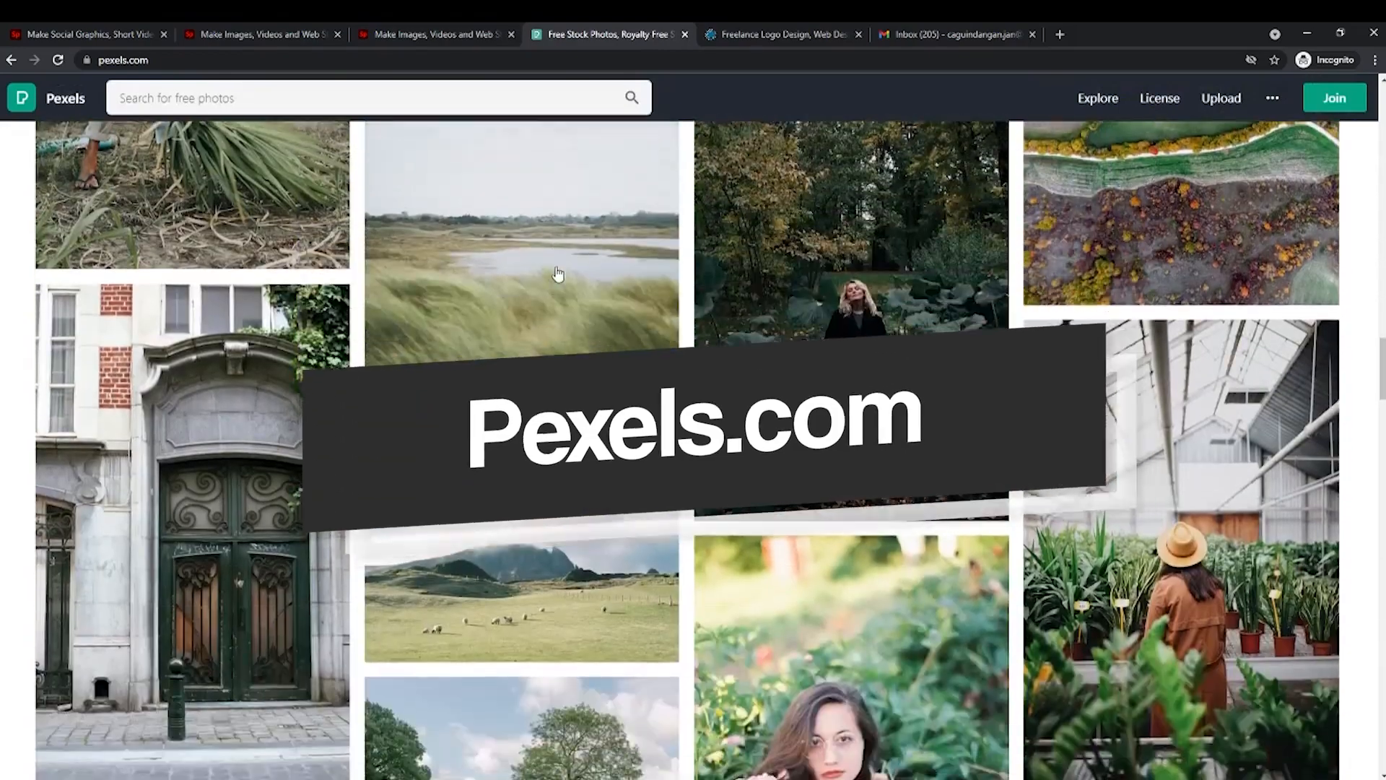
{"action": "scroll", "scroll_direction": "down", "scroll_amount": 3}
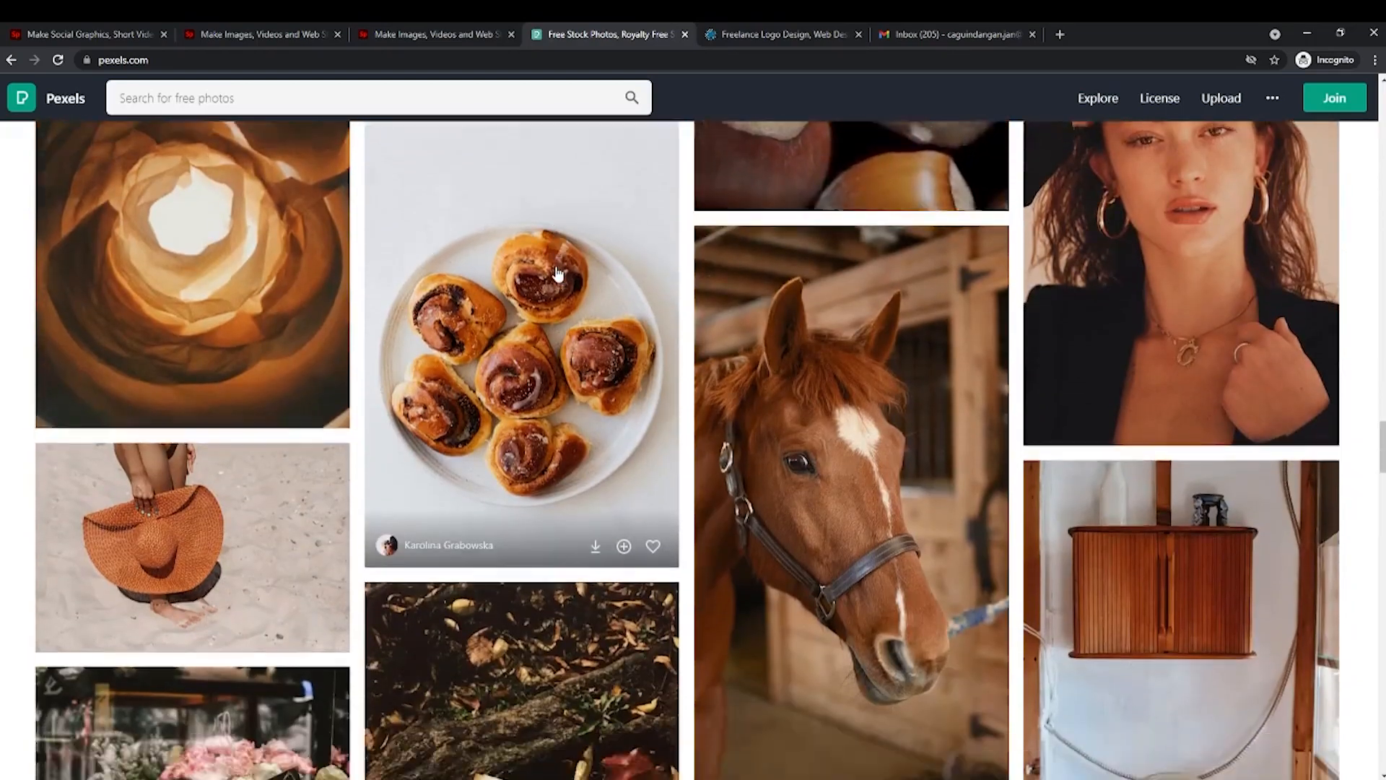
{"action": "scroll", "scroll_direction": "down", "scroll_amount": 3}
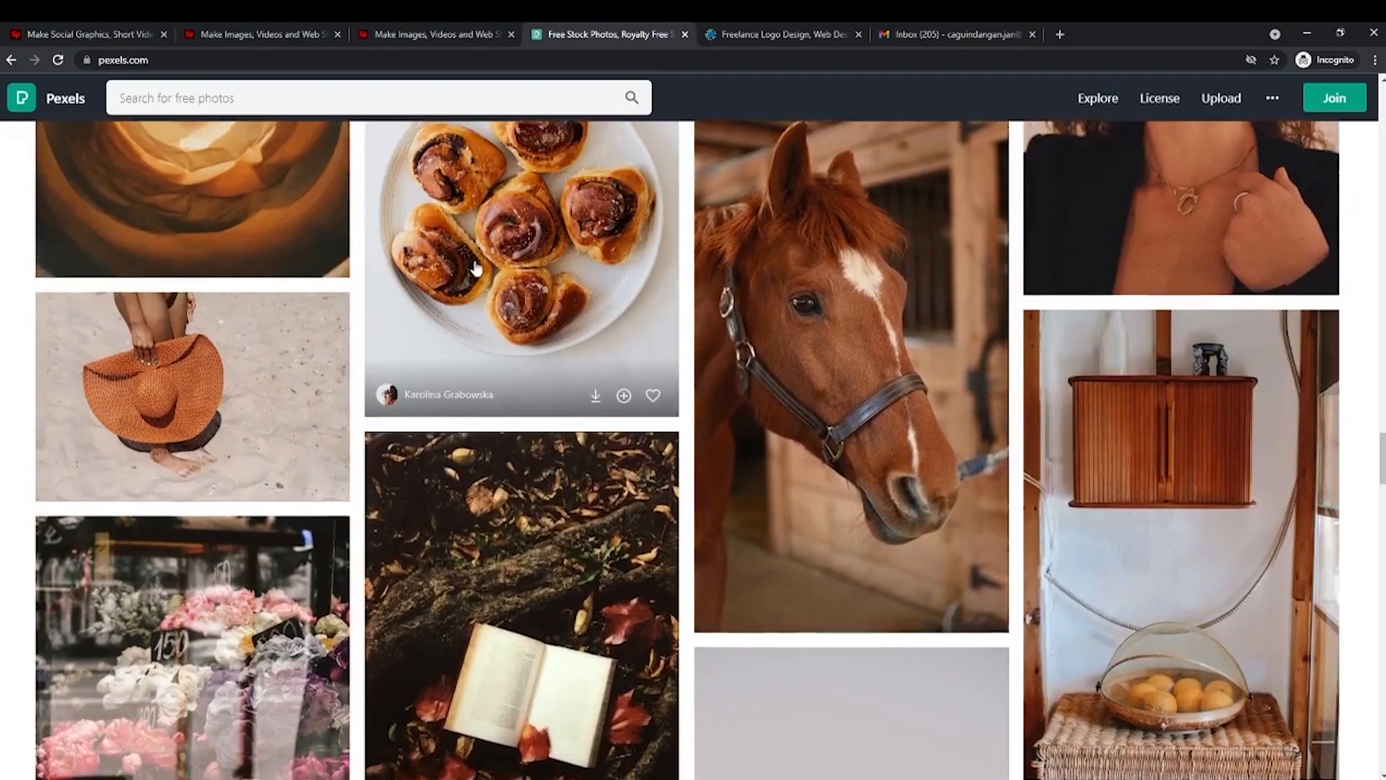
{"action": "scroll", "scroll_direction": "down", "scroll_amount": 3}
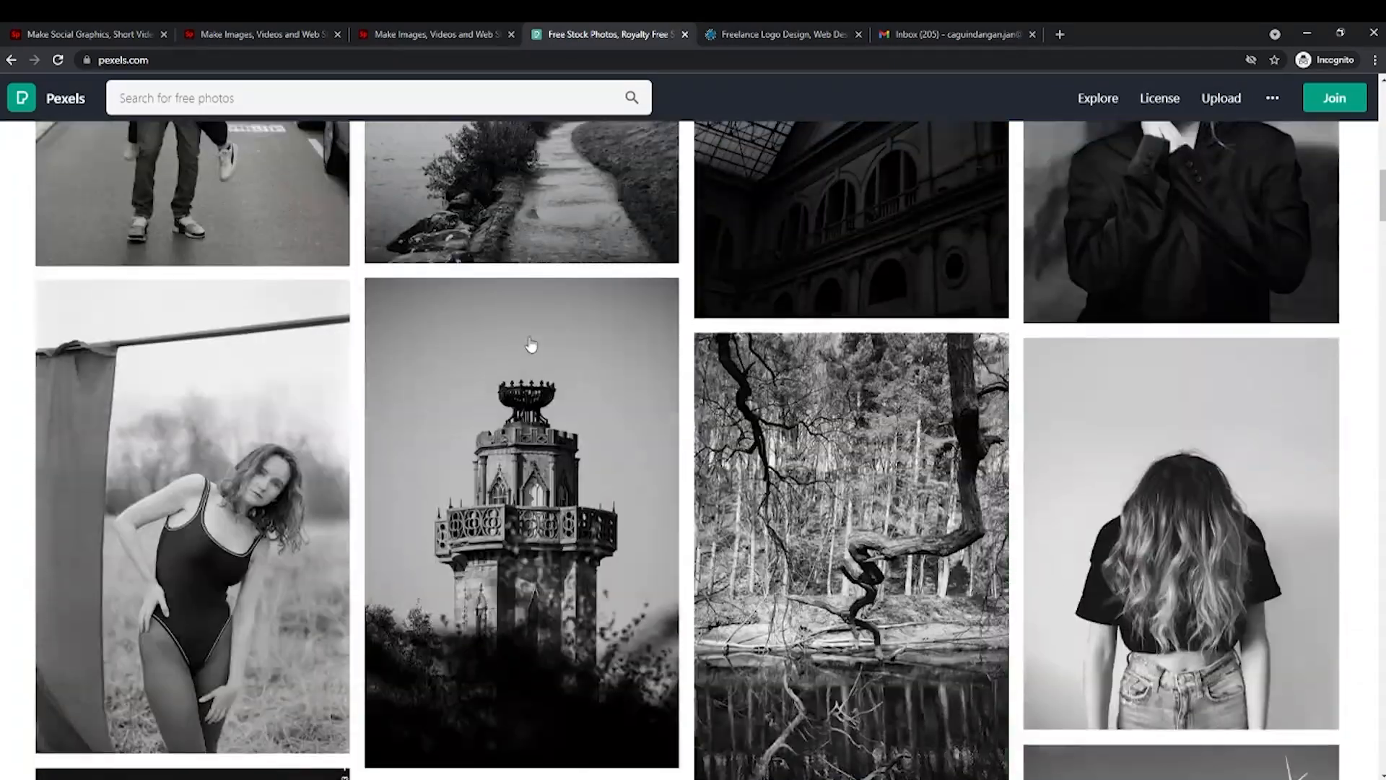
{"action": "scroll", "scroll_direction": "up", "scroll_amount": 3}
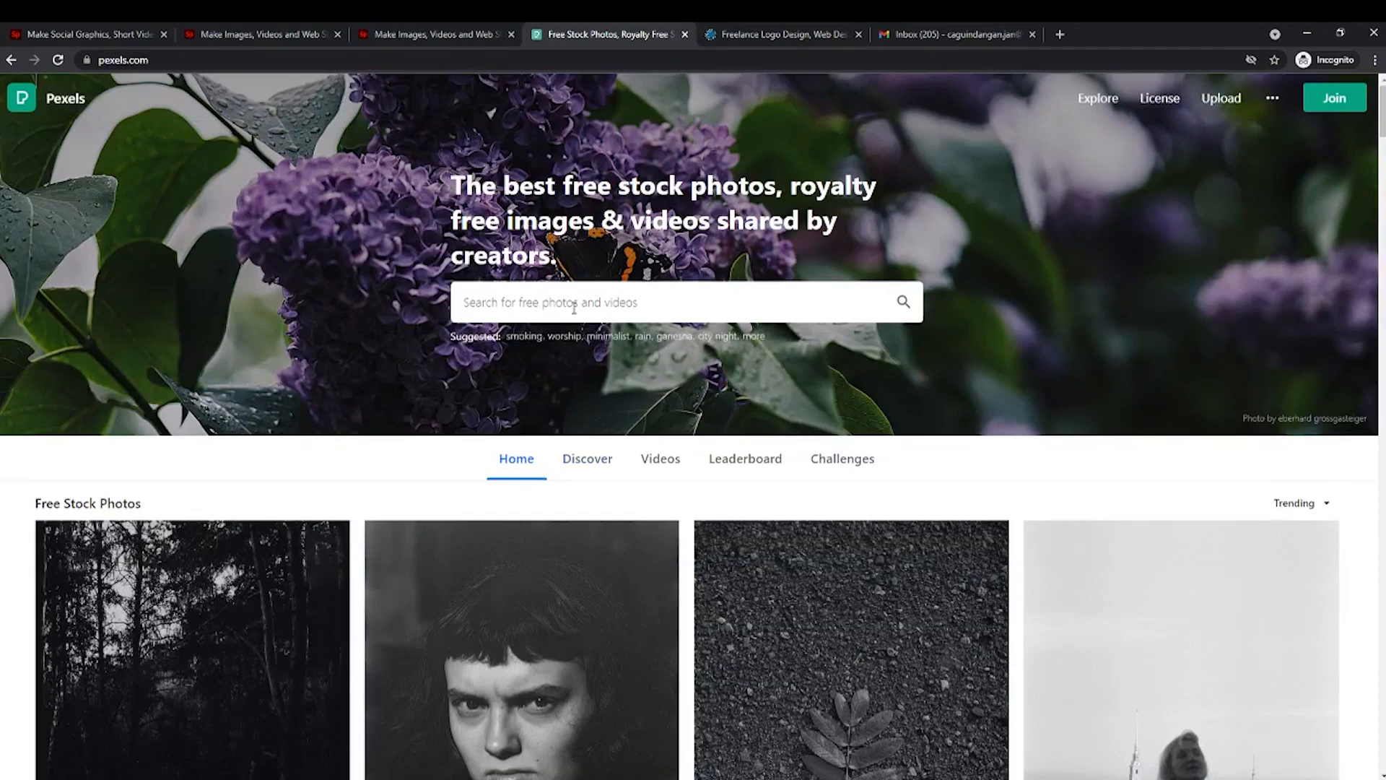
{"action": "left_click", "coordinate": [685, 301]}
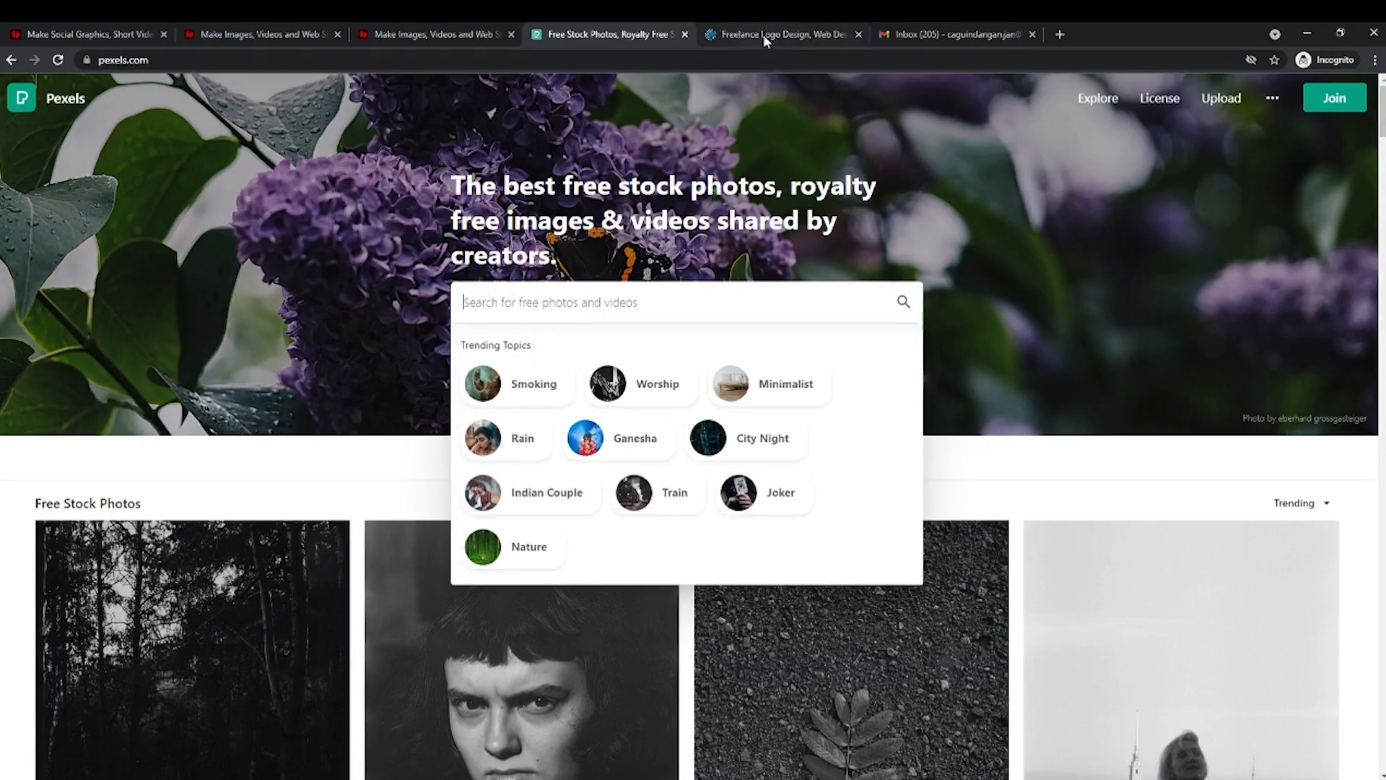
Switch to the DesignCrowd tab to show its design marketplace homepage.
{"action": "left_click", "coordinate": [782, 34]}
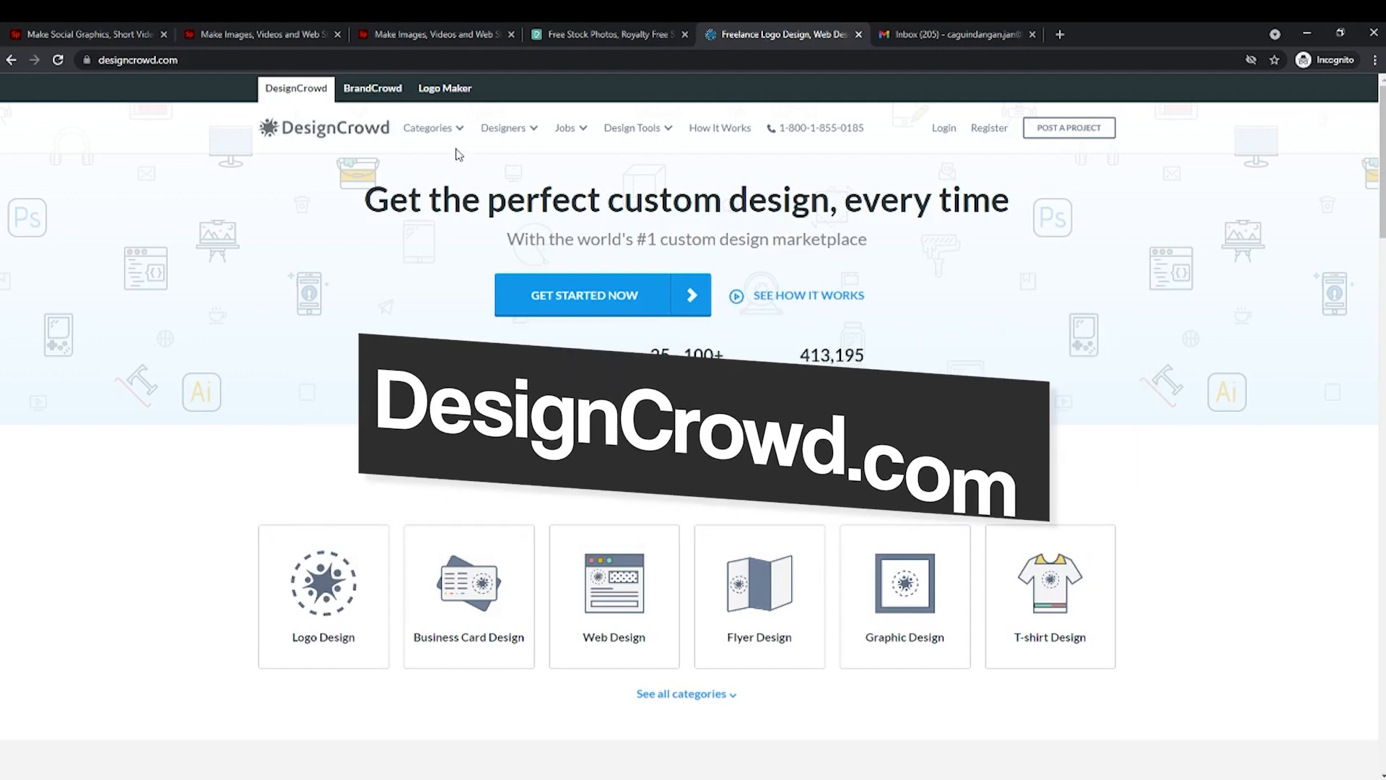
{"action": "left_click", "coordinate": [504, 127]}
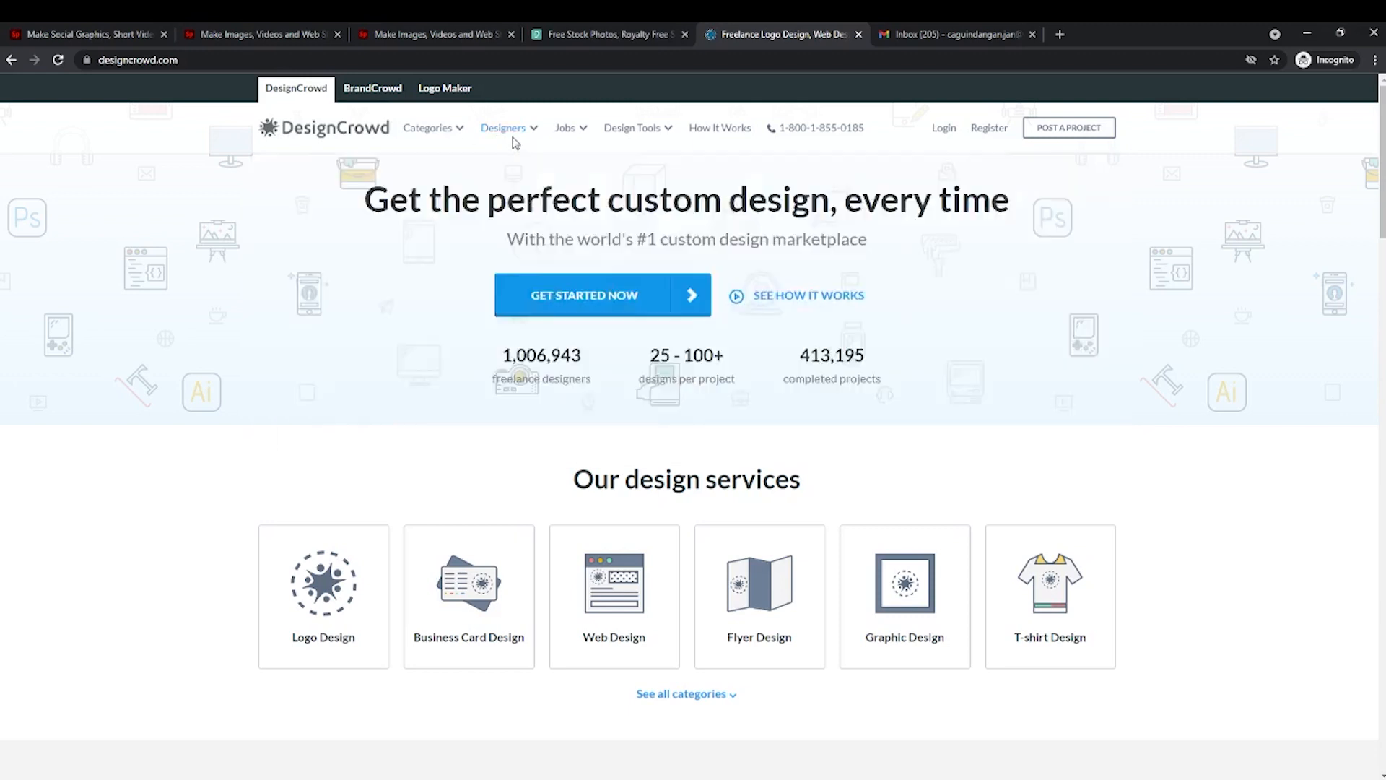
Choose Graphic Designers from the Designers menu to list top-ranked designers.
{"action": "left_click", "coordinate": [504, 127]}
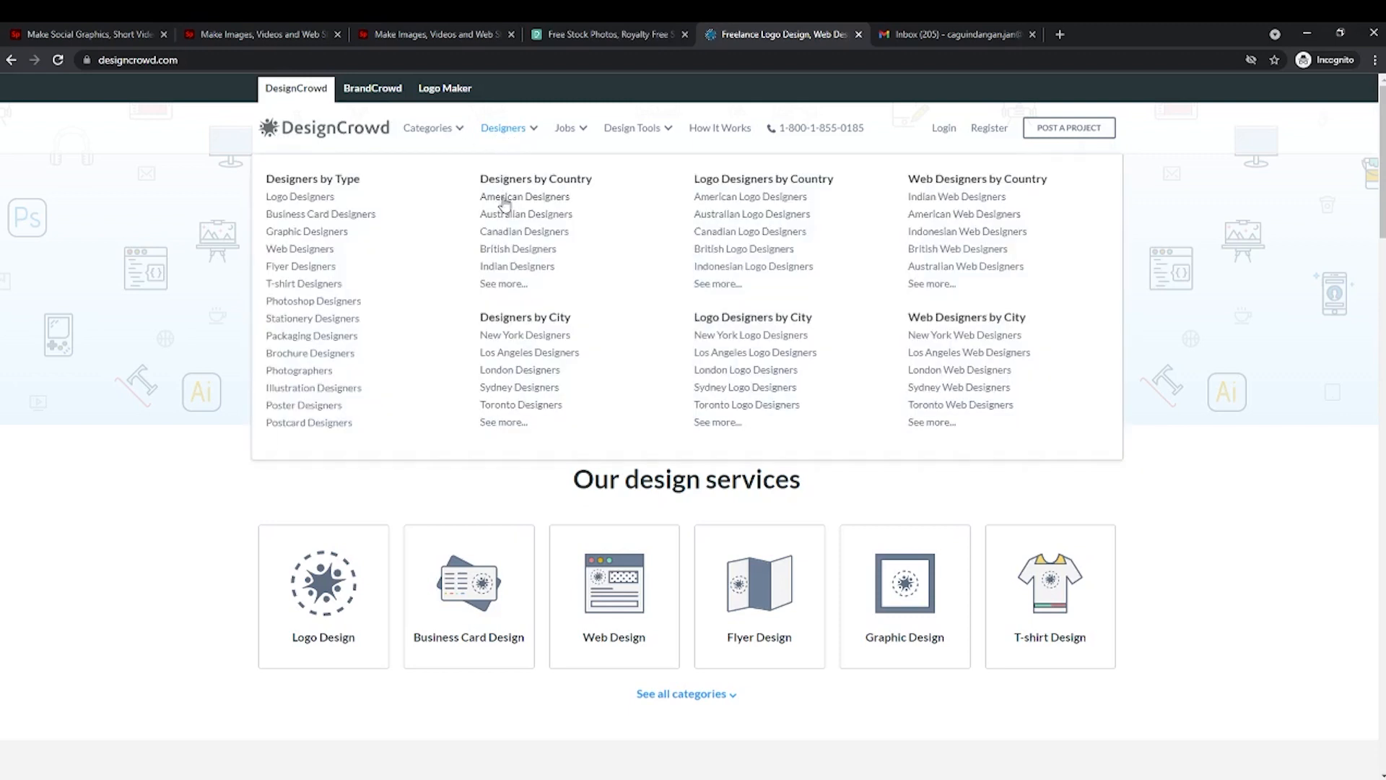
{"action": "mouse_move", "coordinate": [307, 236]}
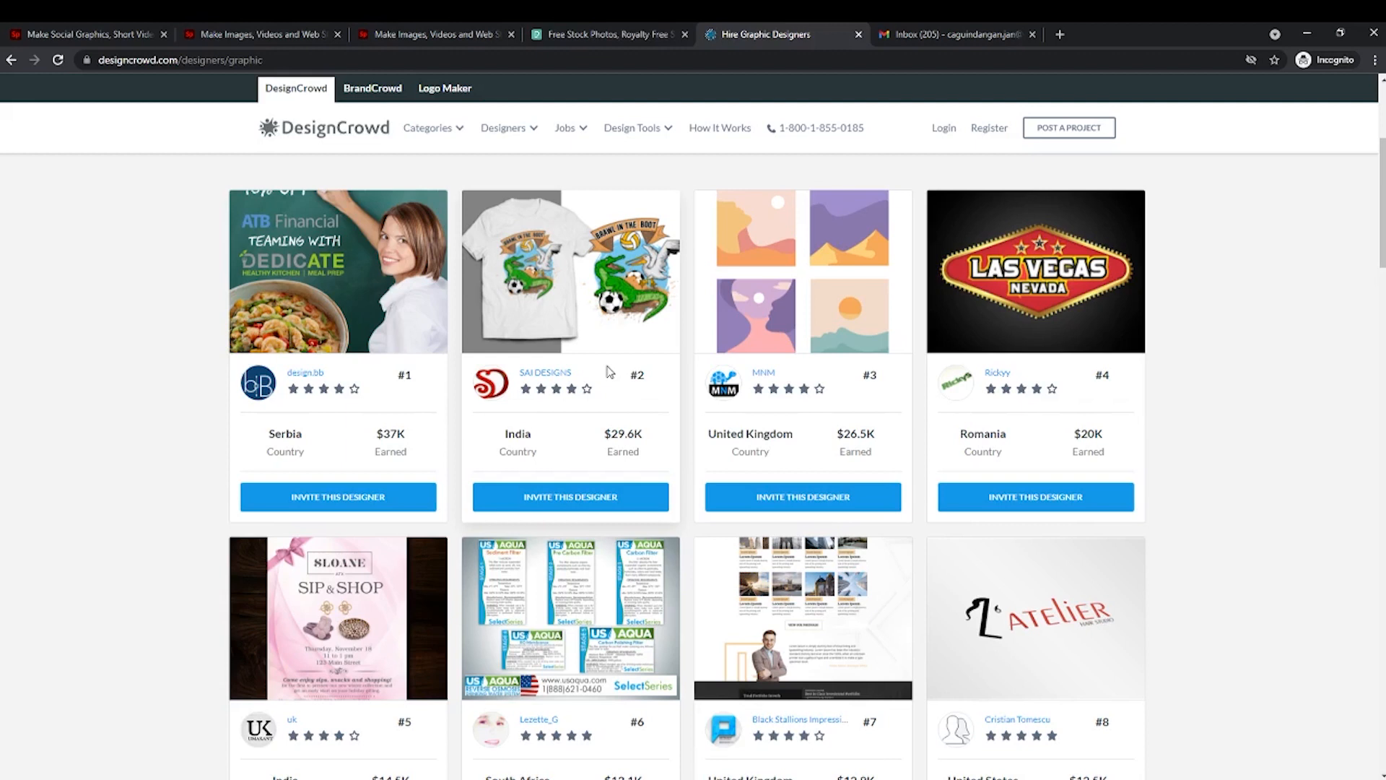
{"action": "mouse_move", "coordinate": [799, 312]}
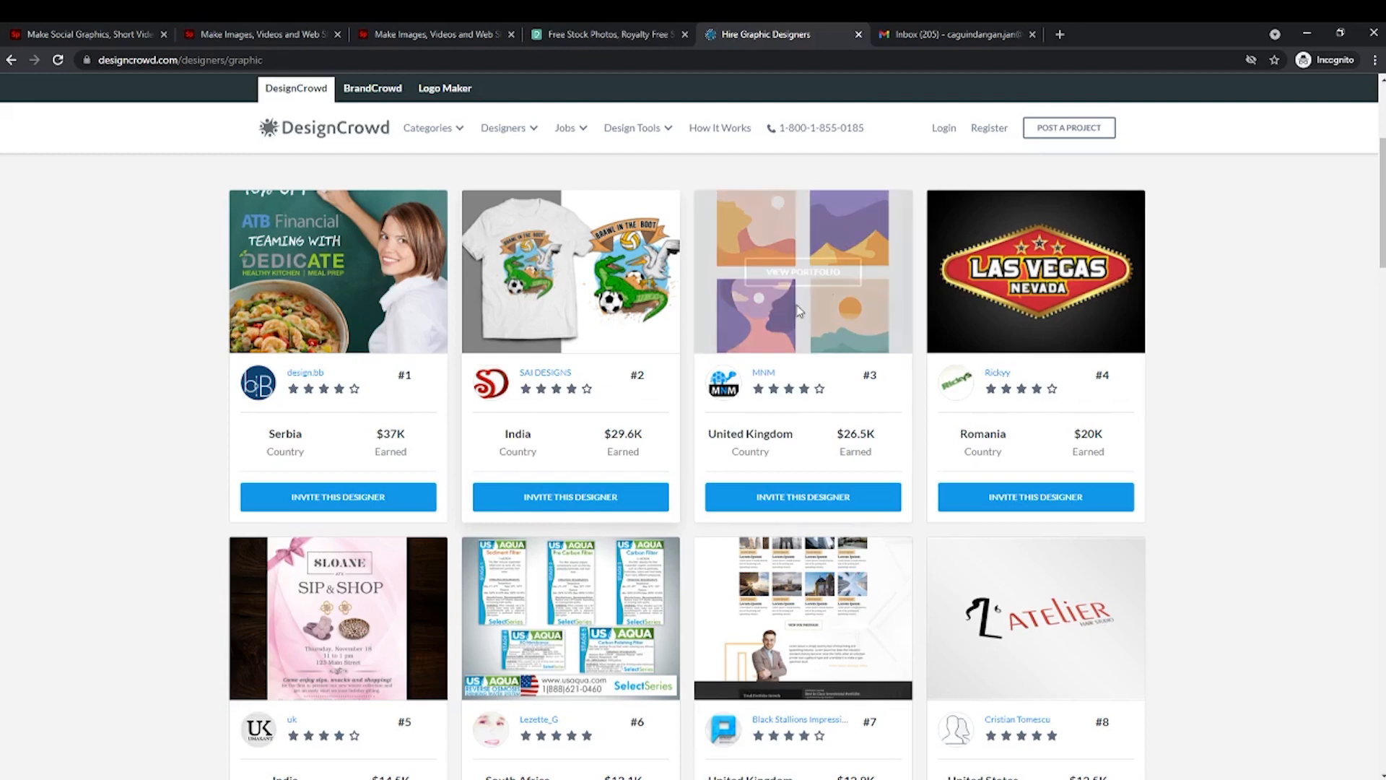
{"action": "left_click", "coordinate": [566, 127]}
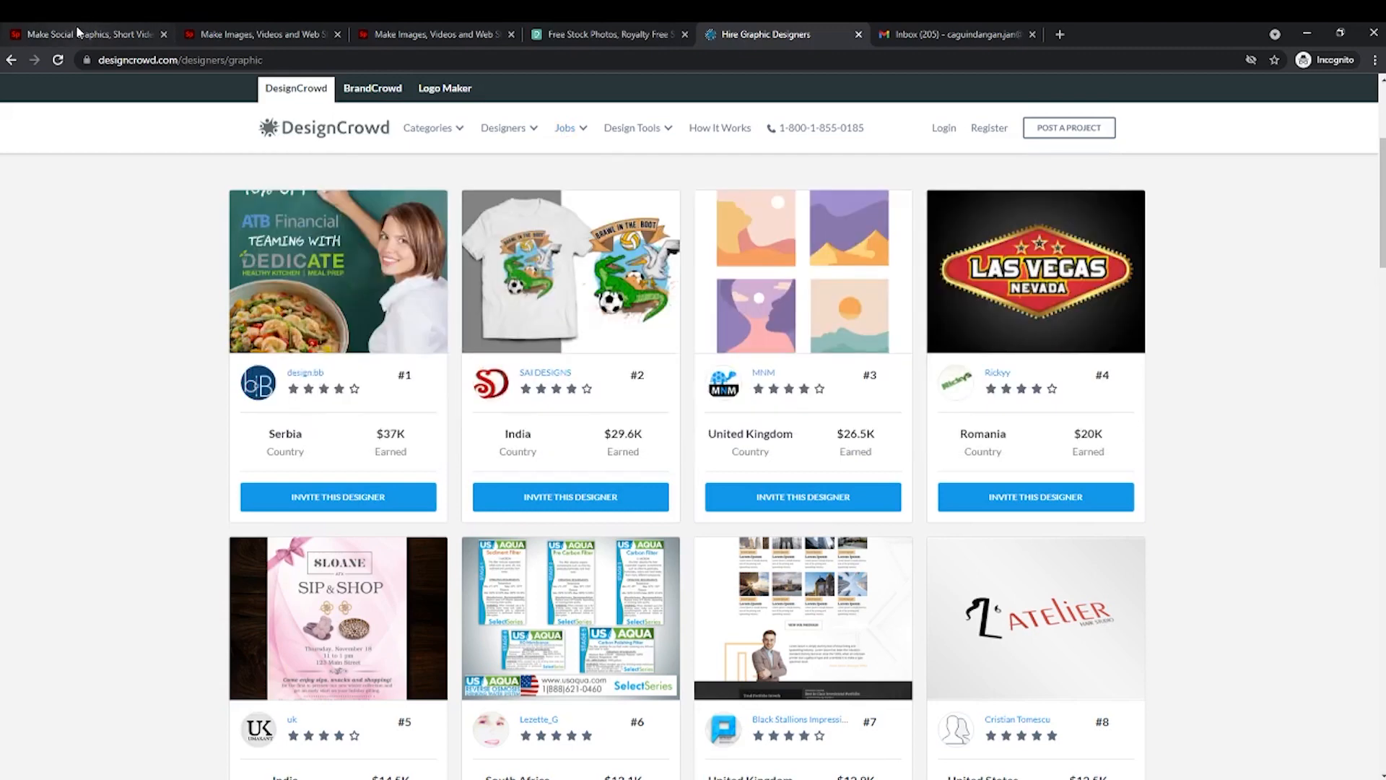
{"action": "left_click", "coordinate": [84, 34]}
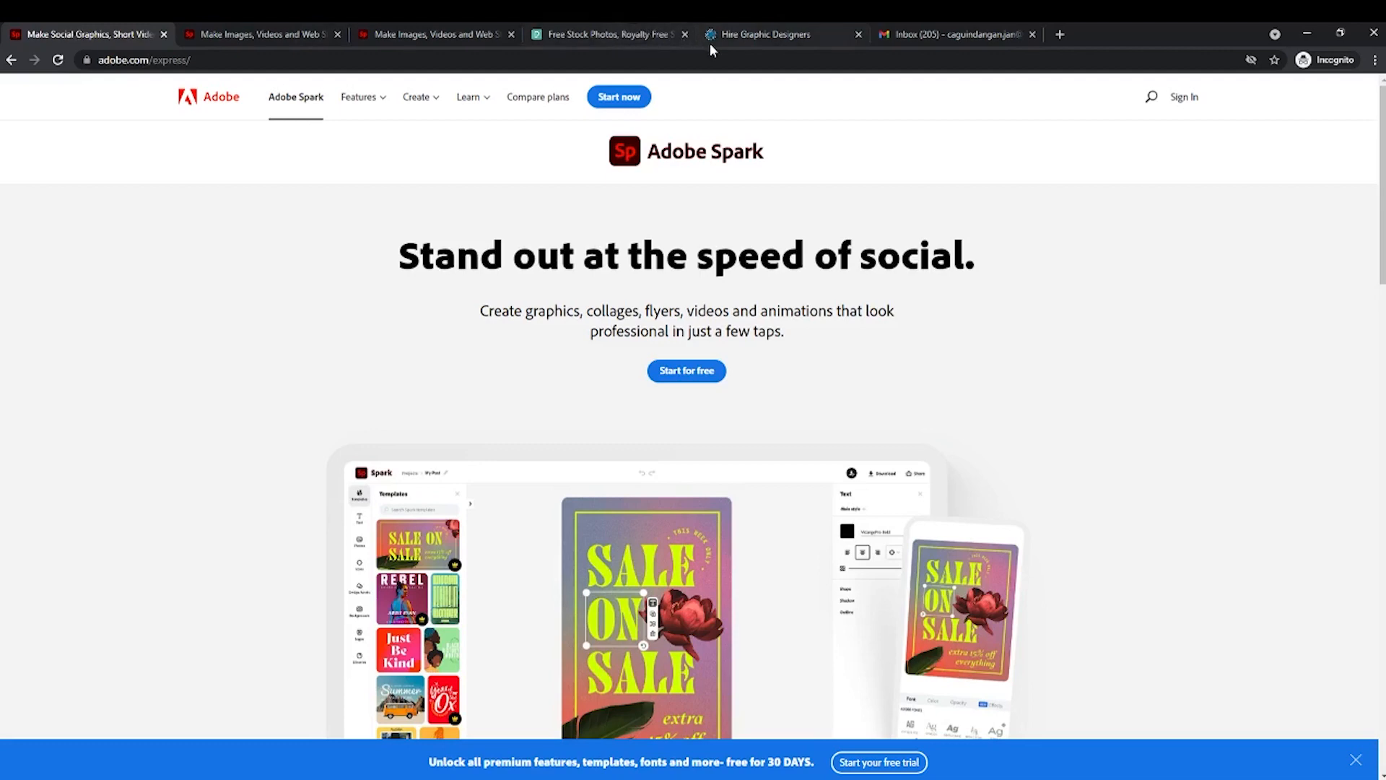
{"action": "left_click", "coordinate": [762, 35]}
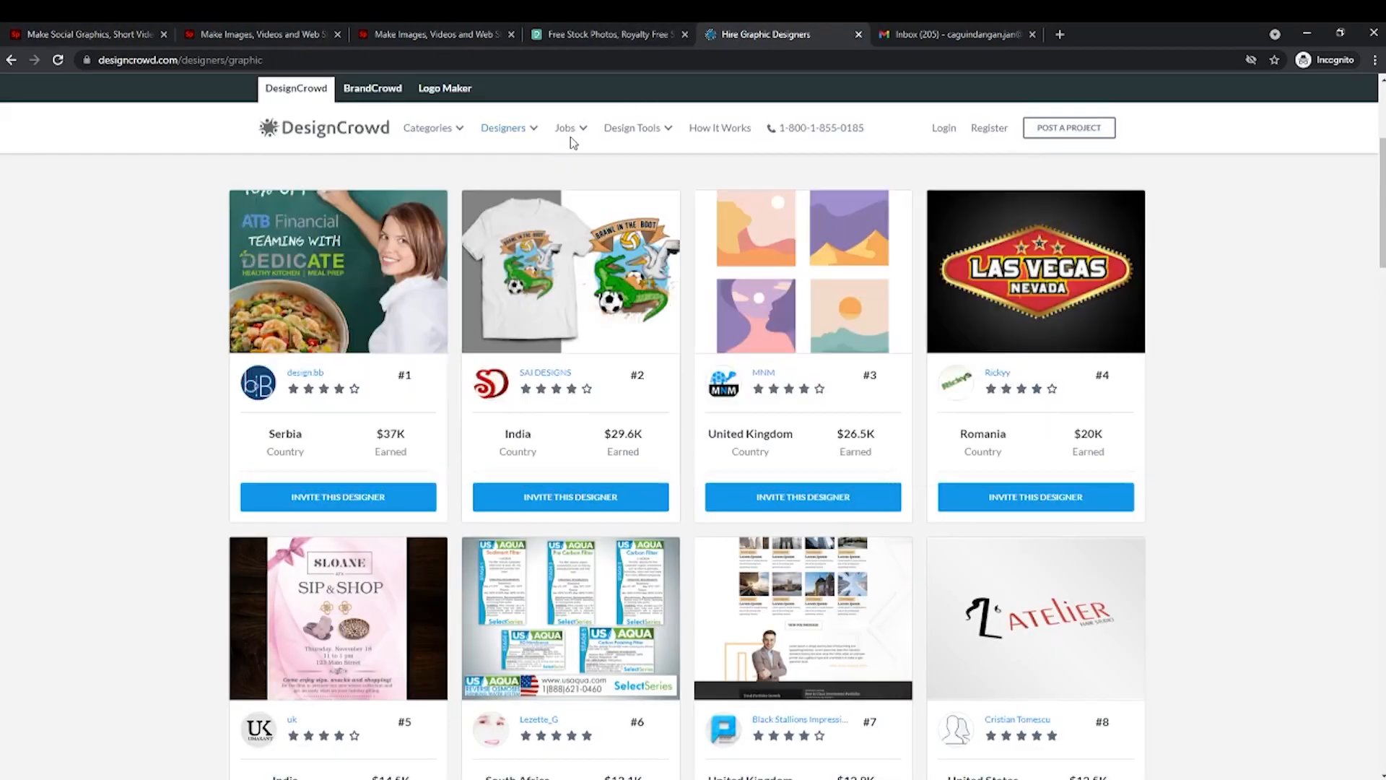
{"action": "left_click", "coordinate": [564, 127]}
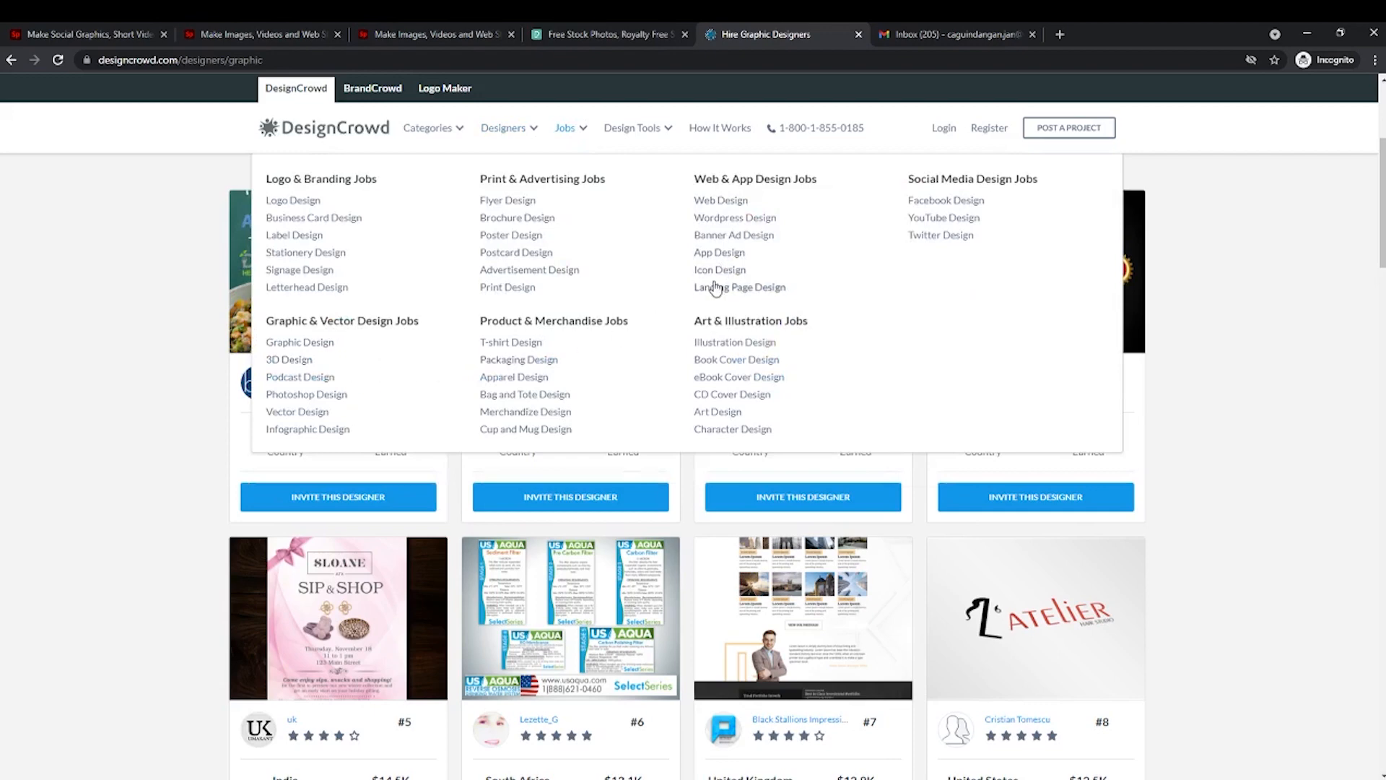
{"action": "left_click", "coordinate": [256, 34]}
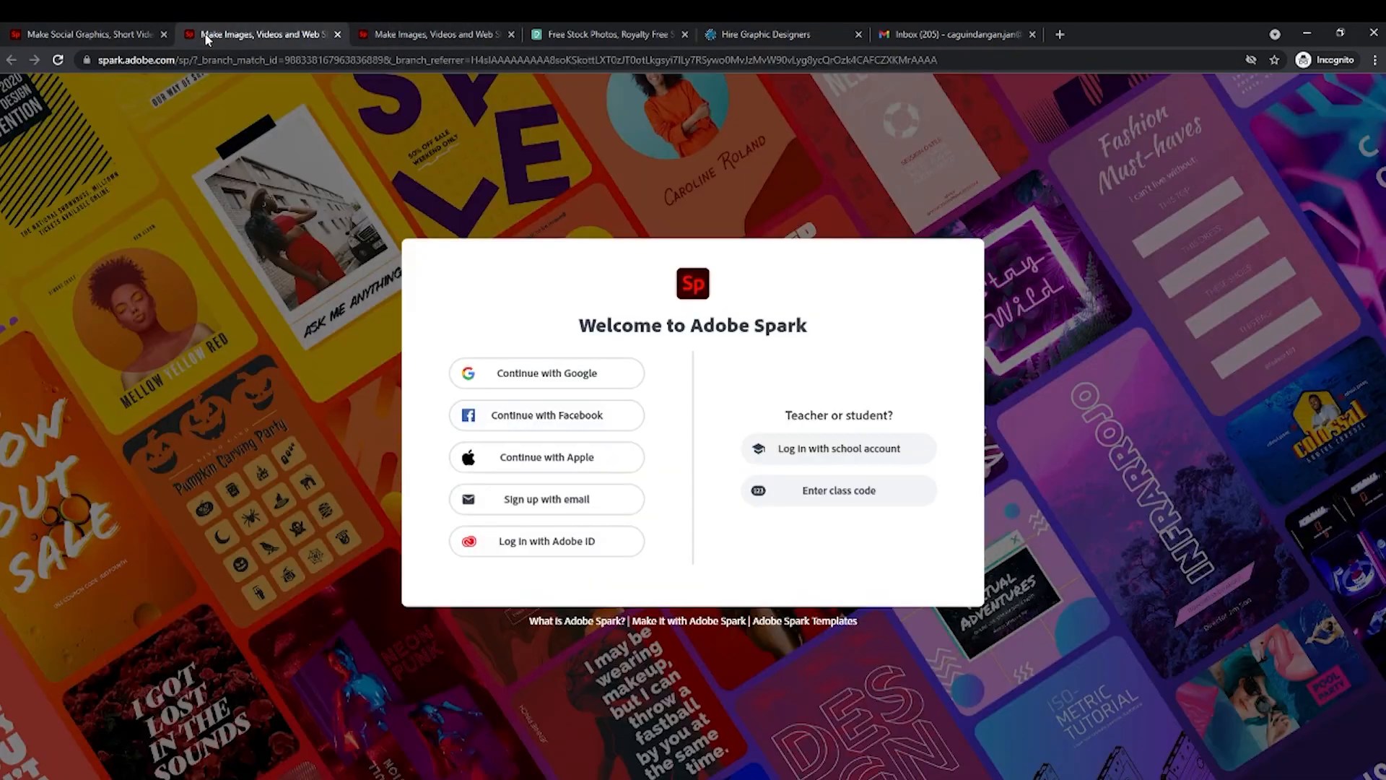
{"action": "left_click", "coordinate": [434, 34]}
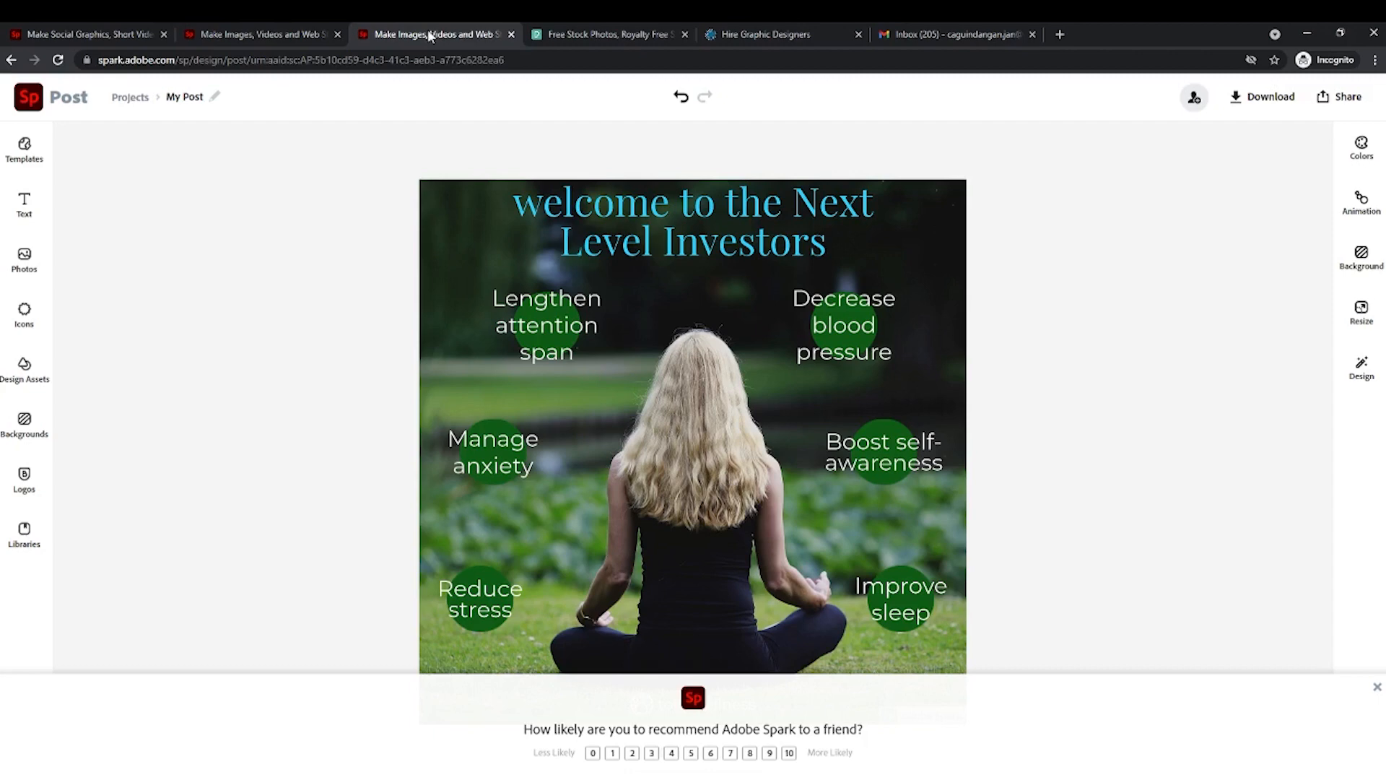
{"action": "left_click", "coordinate": [781, 34]}
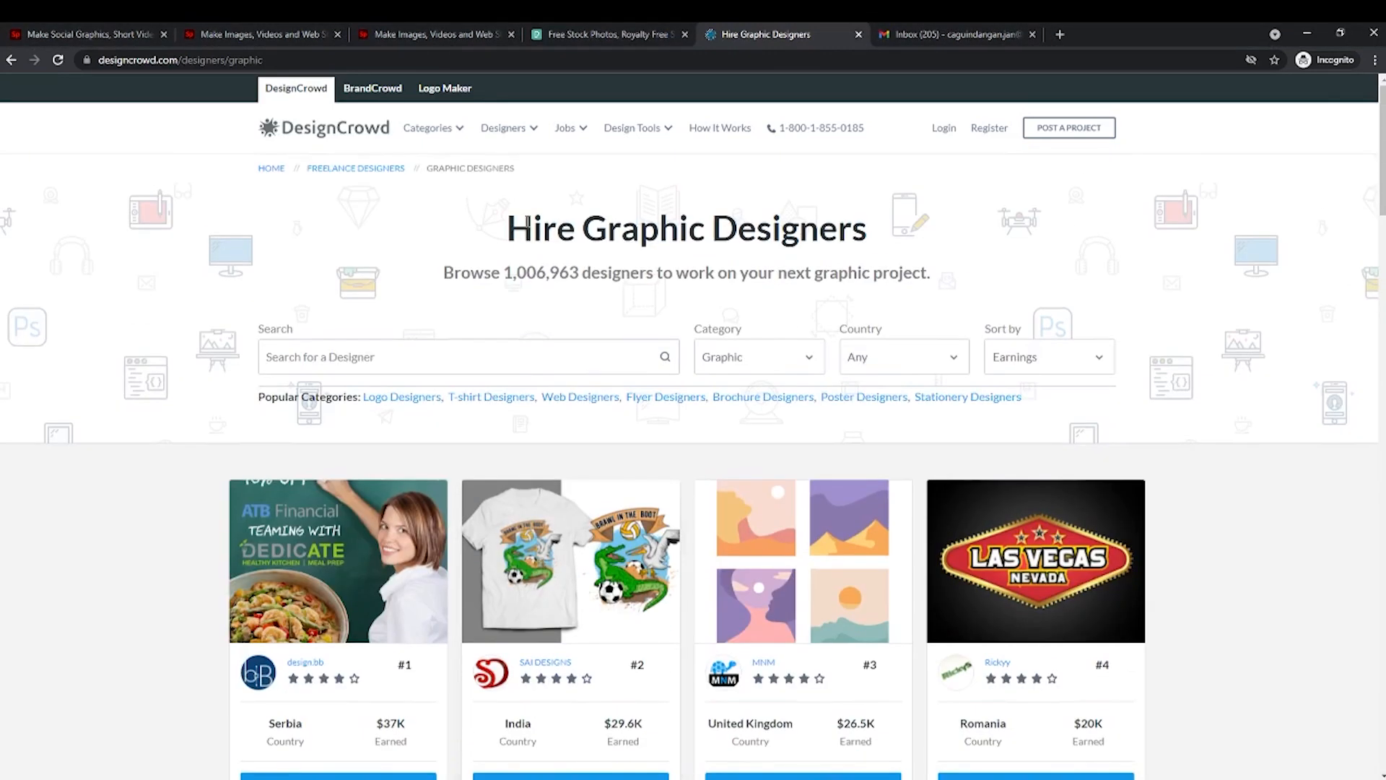
Pick Logo Design from the Categories menu and scroll to the sample logos.
{"action": "left_click", "coordinate": [428, 129]}
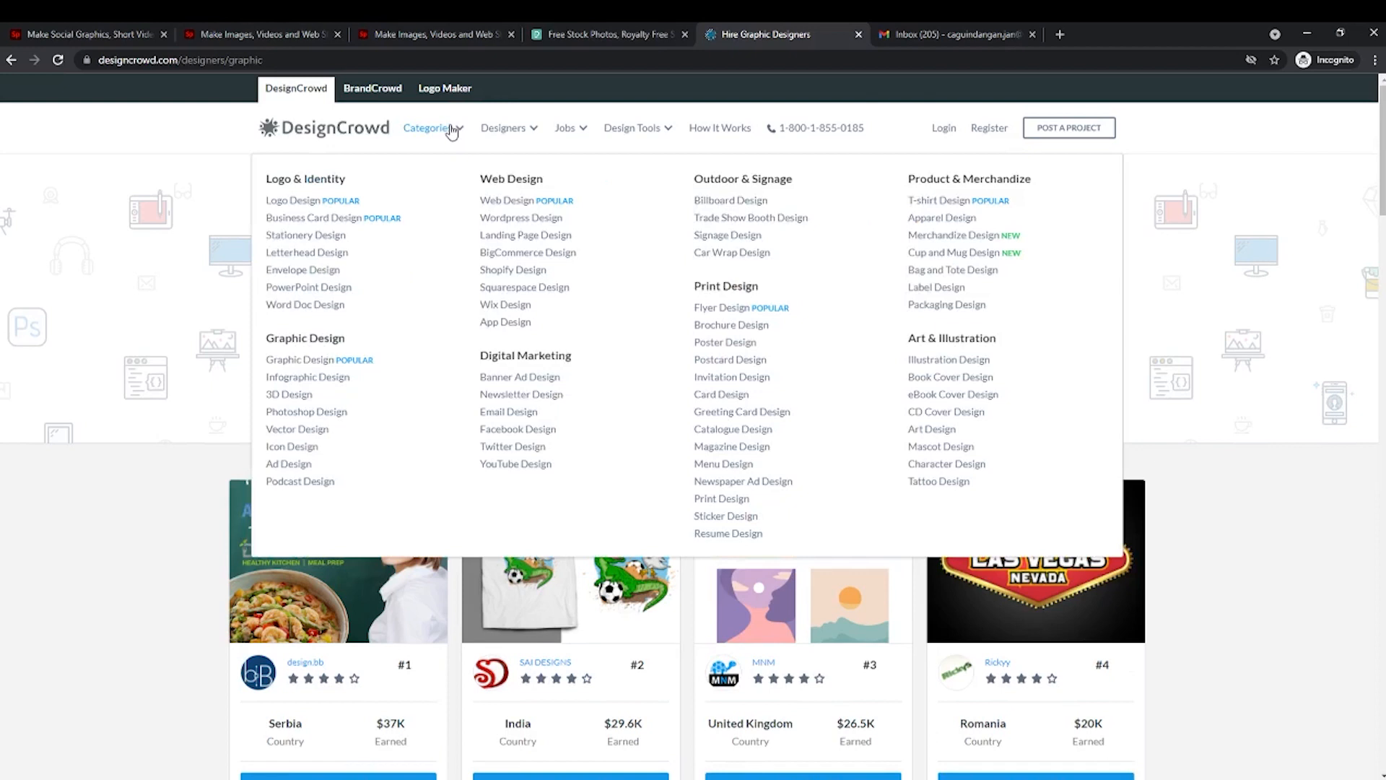
{"action": "mouse_move", "coordinate": [301, 480]}
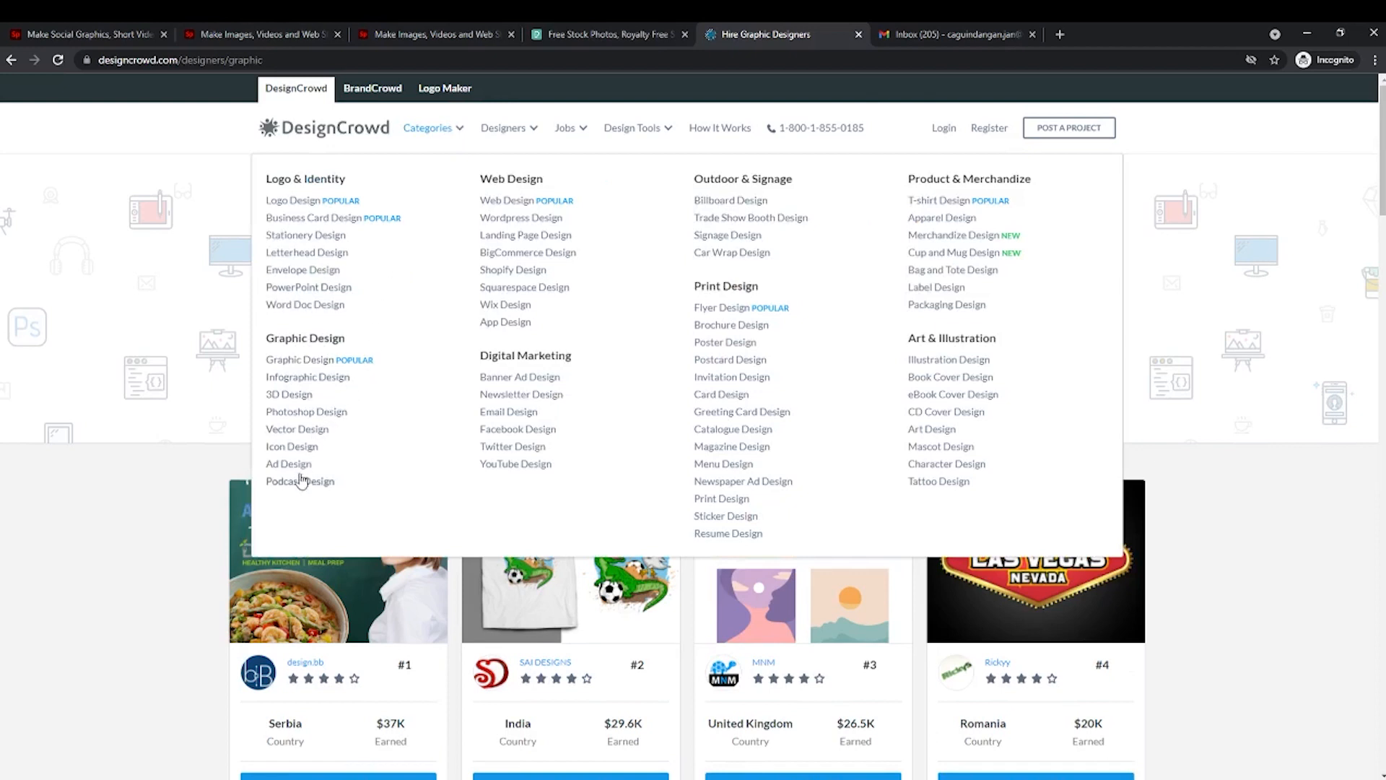
{"action": "mouse_move", "coordinate": [322, 304]}
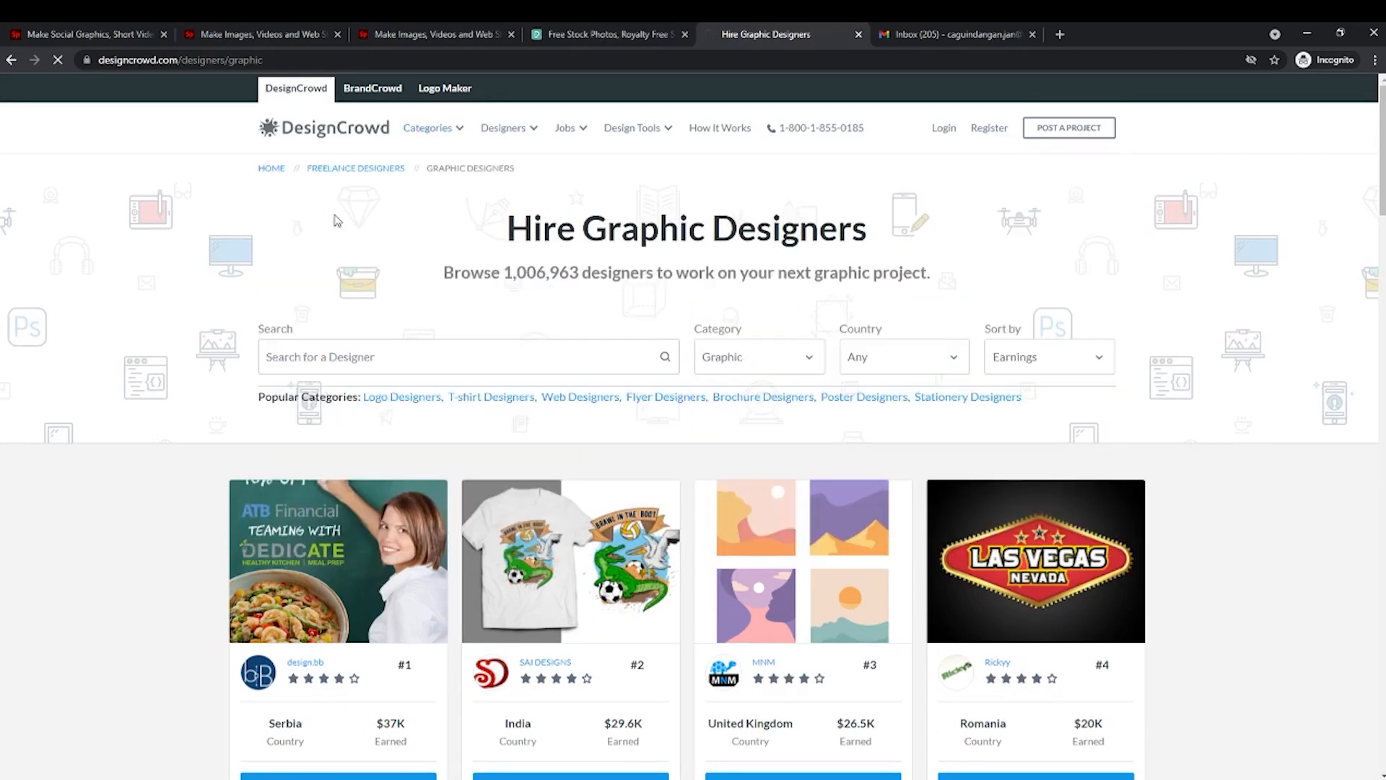
{"action": "mouse_move", "coordinate": [597, 427]}
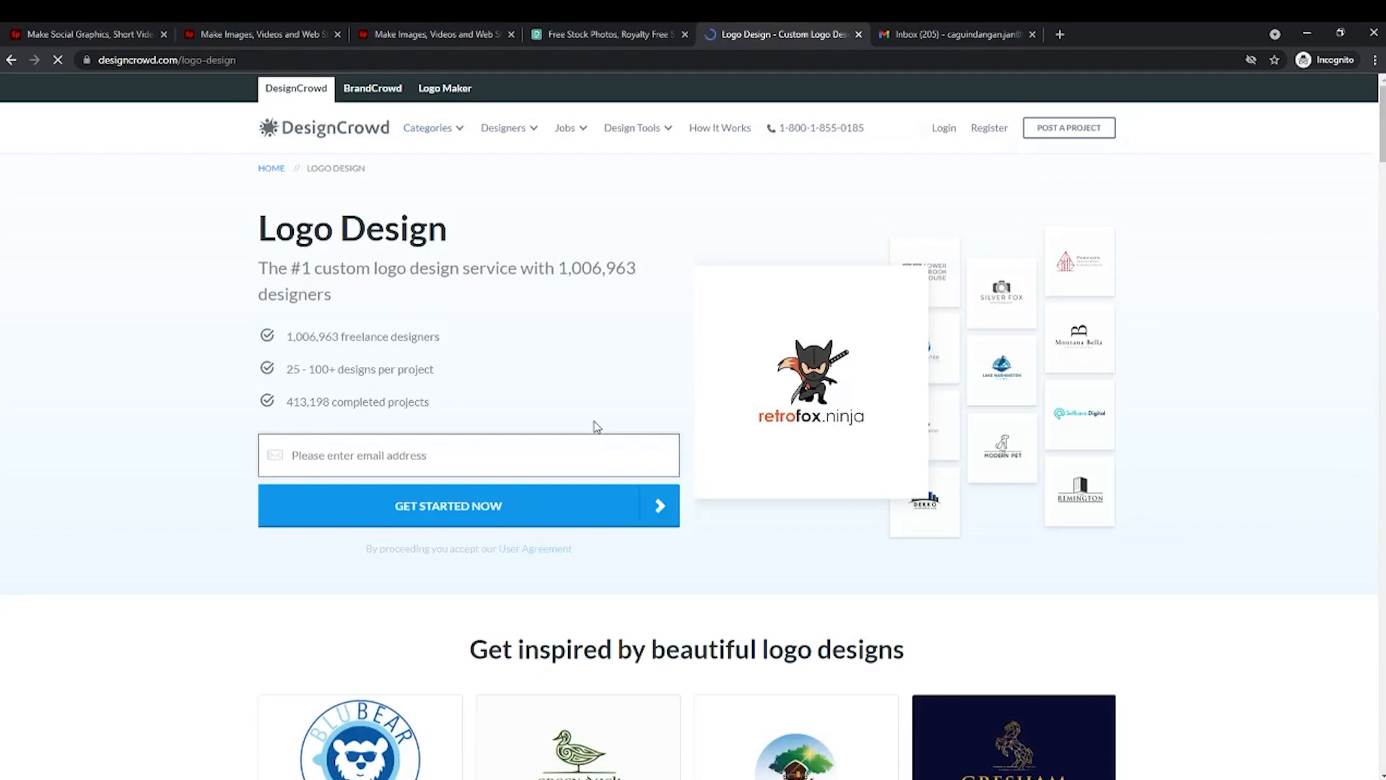
{"action": "scroll", "scroll_direction": "down", "scroll_amount": 3}
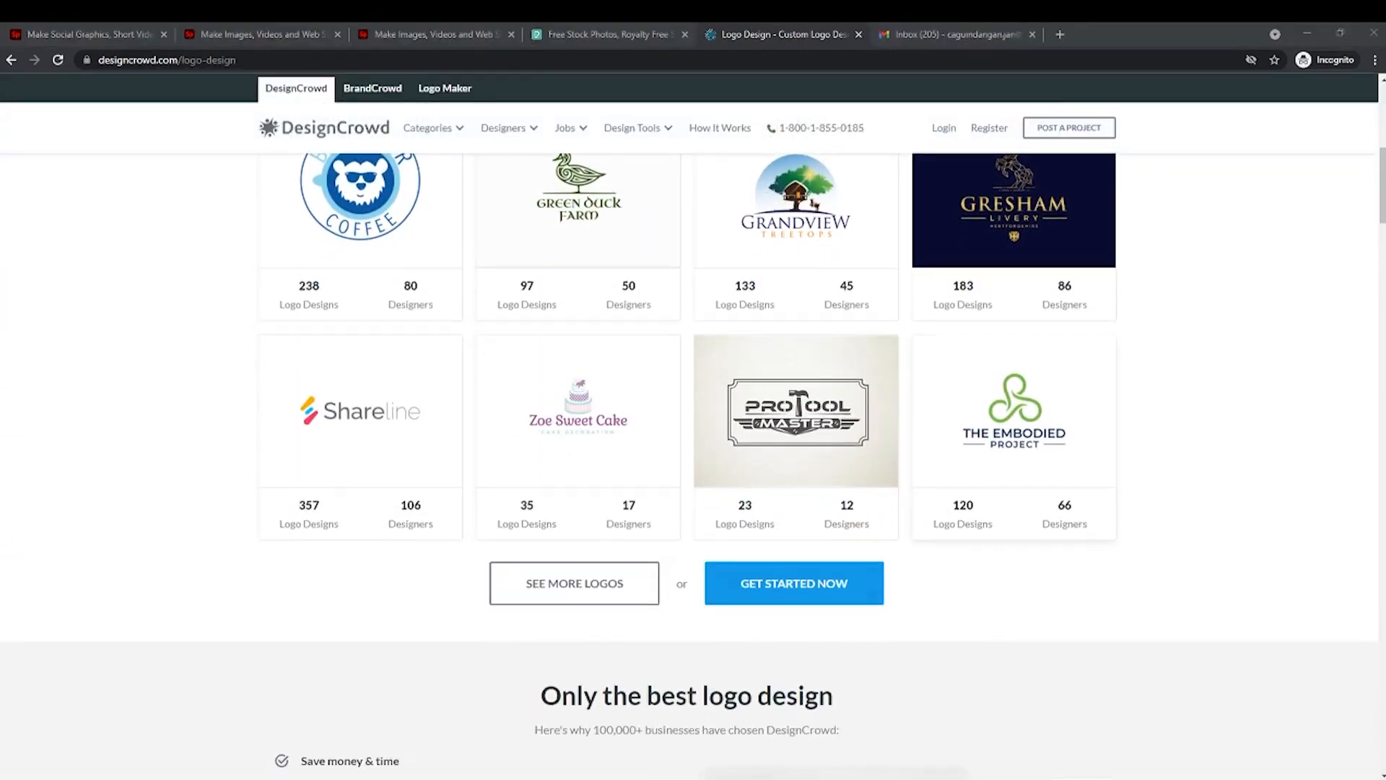
Visit the free account sign-up form, then return home via the DesignCrowd logo.
{"action": "left_click", "coordinate": [792, 582]}
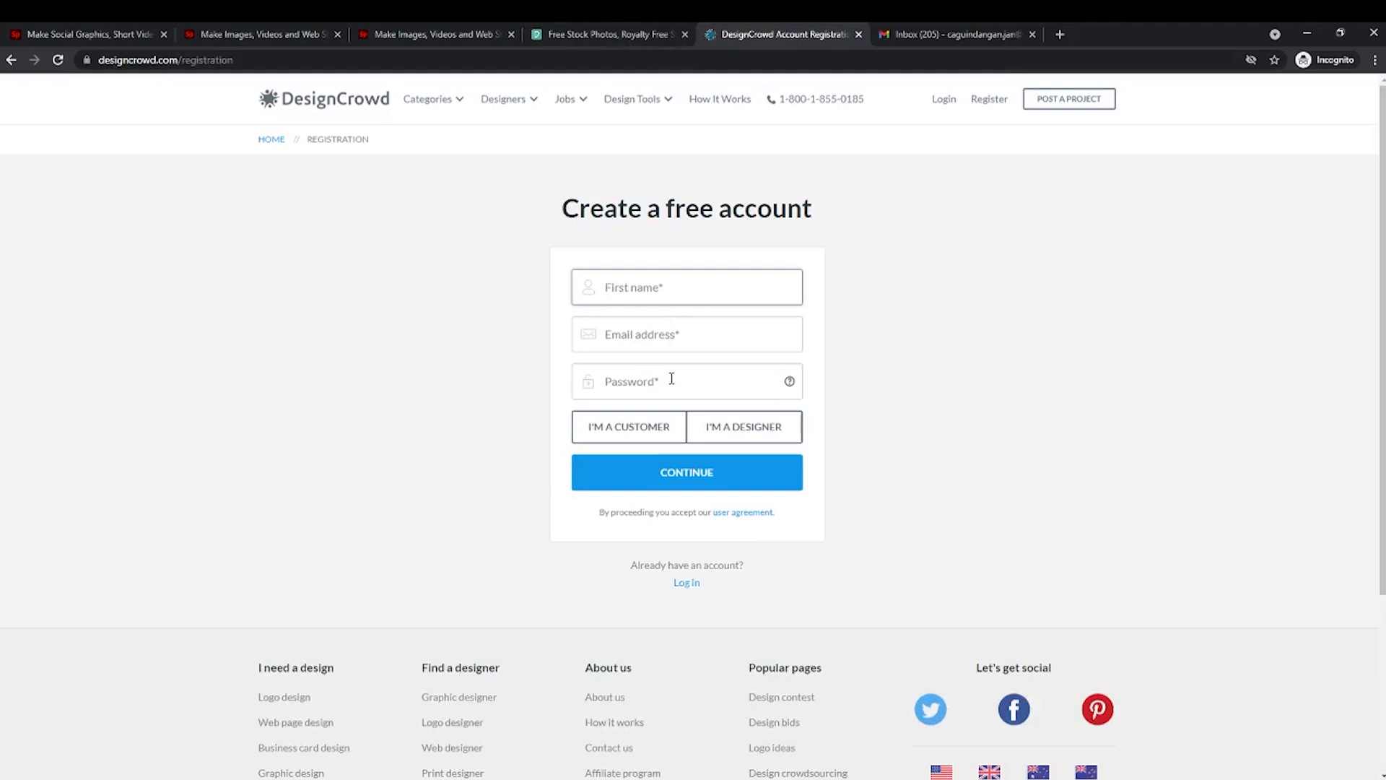
{"action": "mouse_move", "coordinate": [713, 444]}
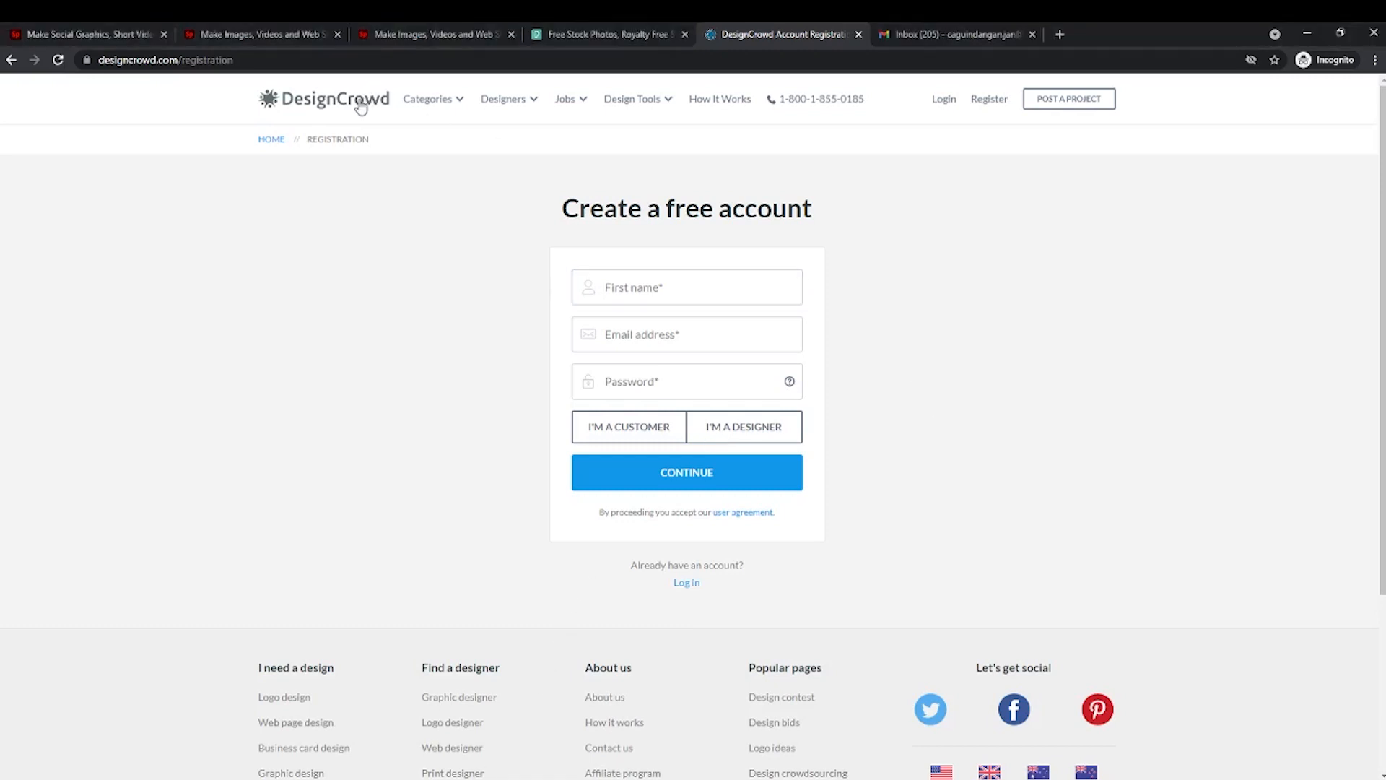
{"action": "left_click", "coordinate": [323, 99]}
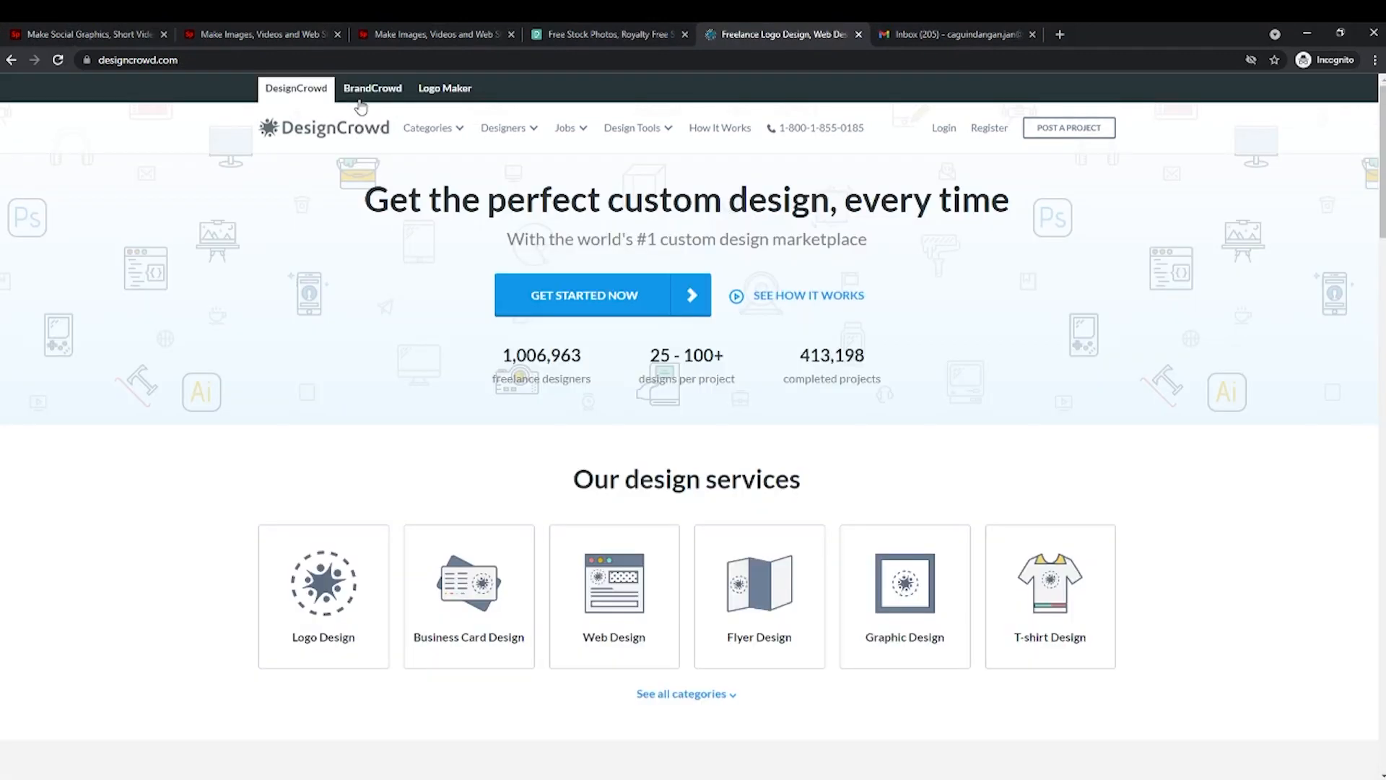